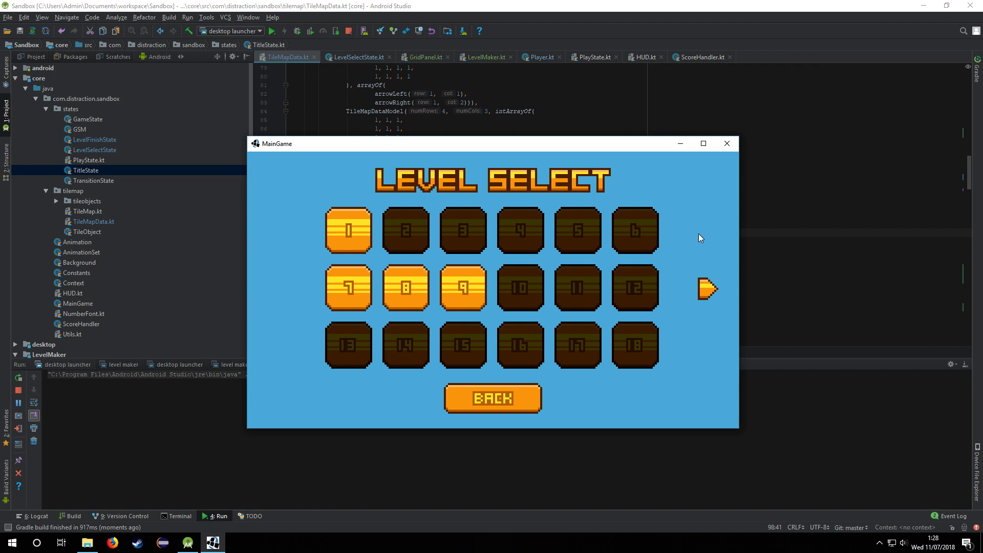
pyautogui.moveTo(704, 240)
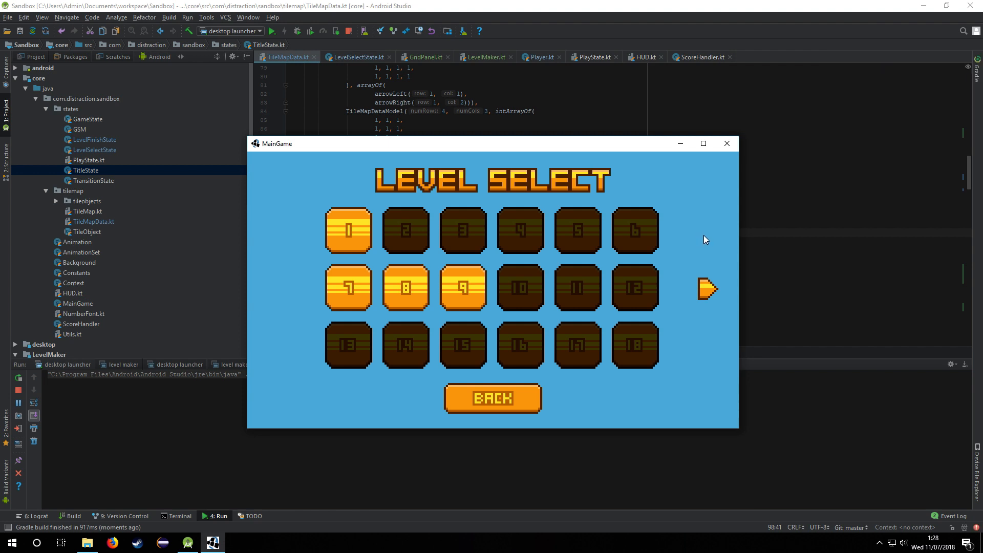
pyautogui.moveTo(344, 272)
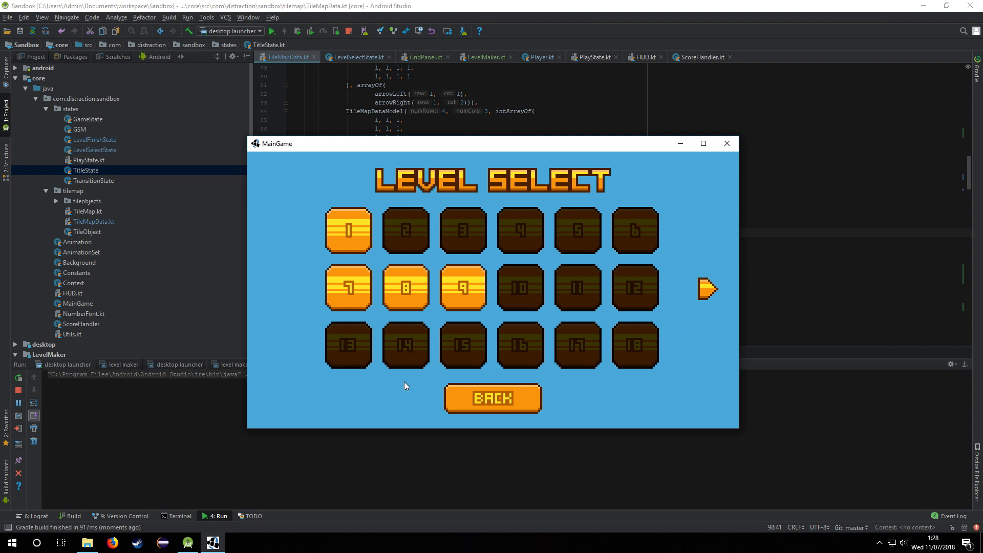
pyautogui.moveTo(602, 405)
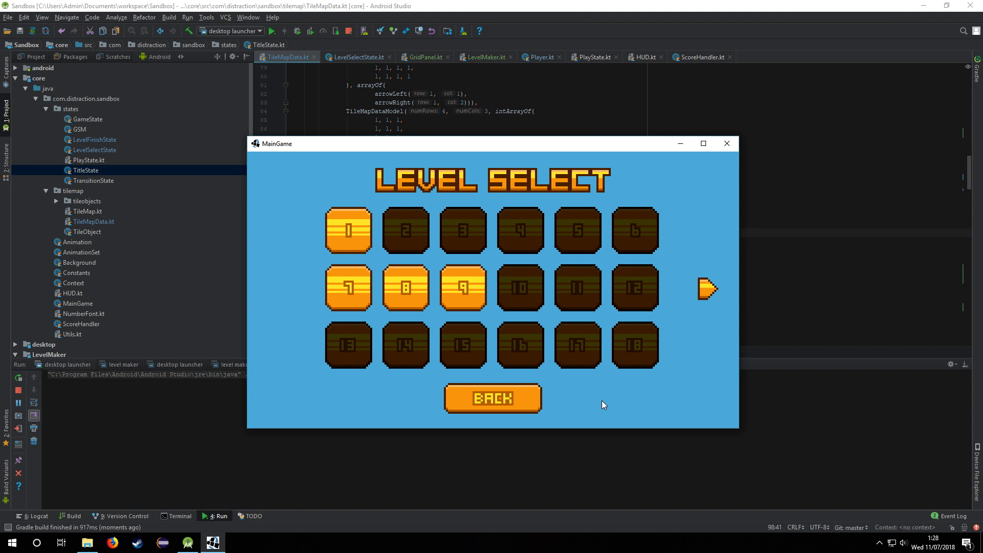
pyautogui.moveTo(617, 412)
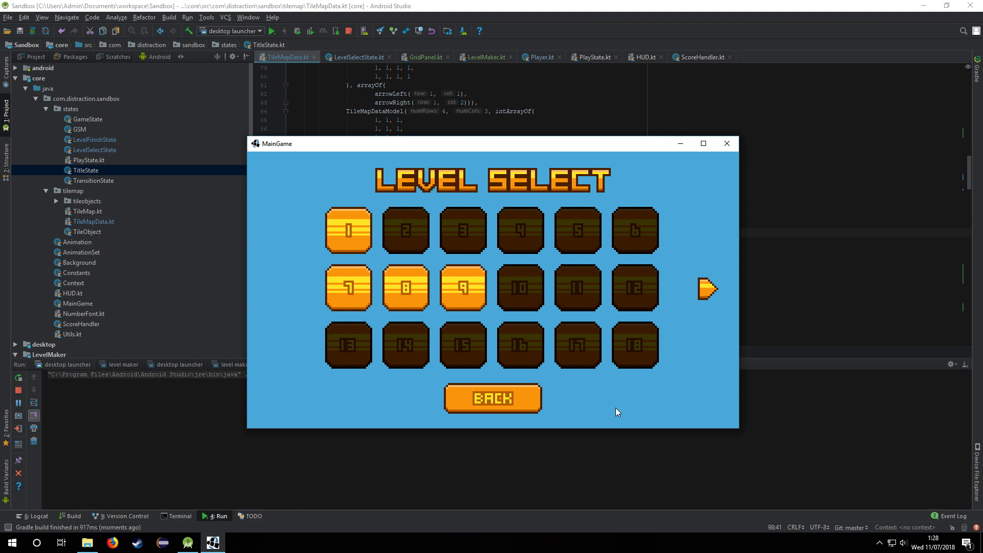
pyautogui.moveTo(707, 323)
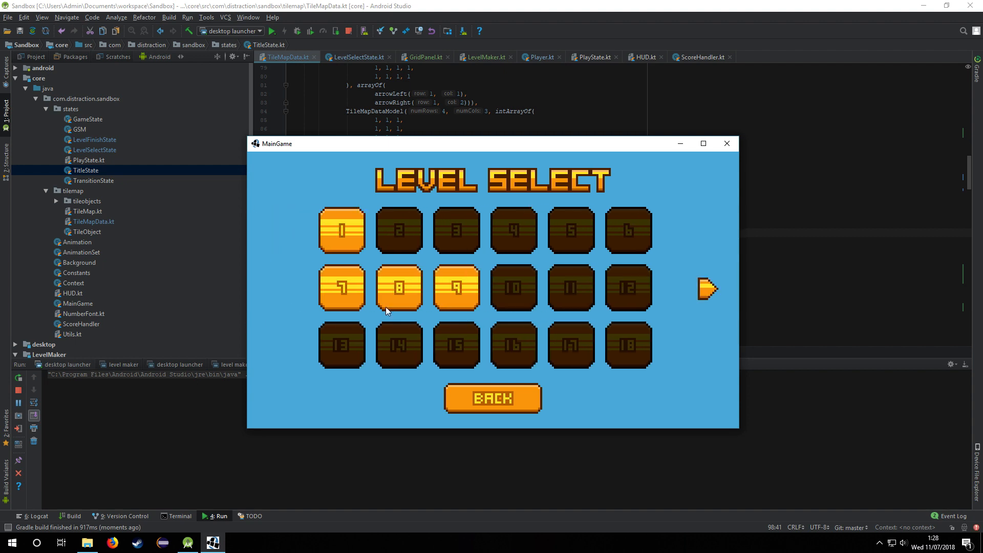
# Page forward and back through the level select, then close the game window
pyautogui.click(708, 288)
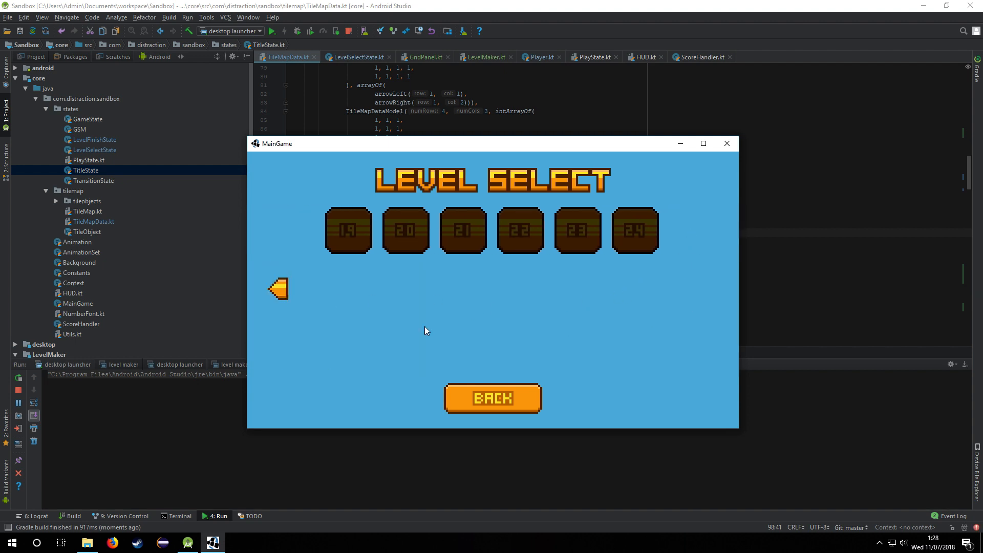
pyautogui.moveTo(804, 291)
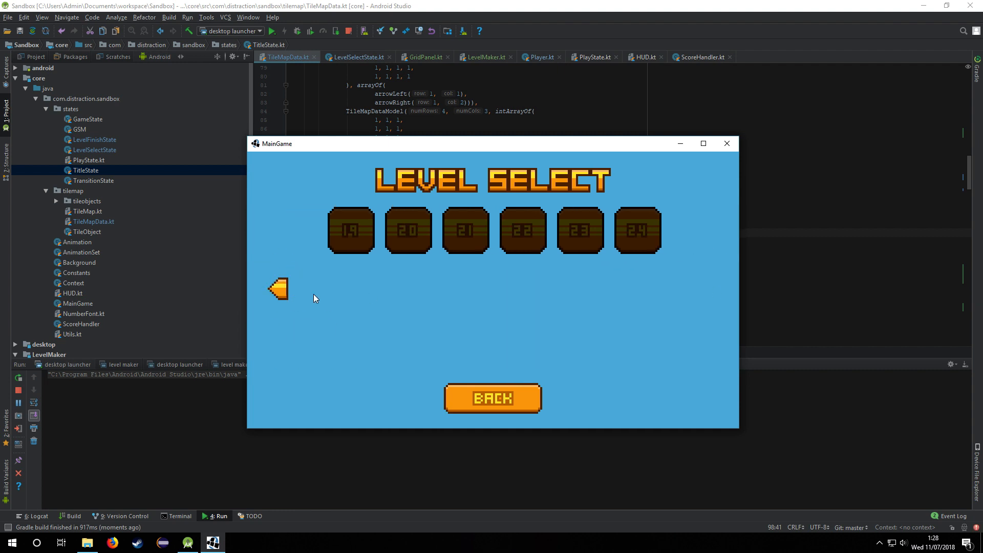
pyautogui.click(277, 288)
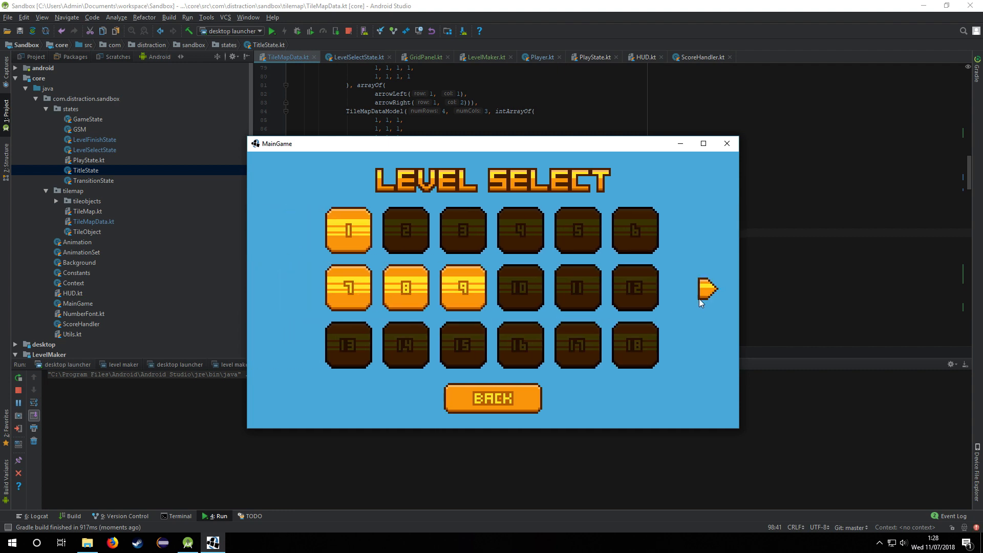
pyautogui.click(347, 230)
pyautogui.write('////////////// BASIC LEVELS')
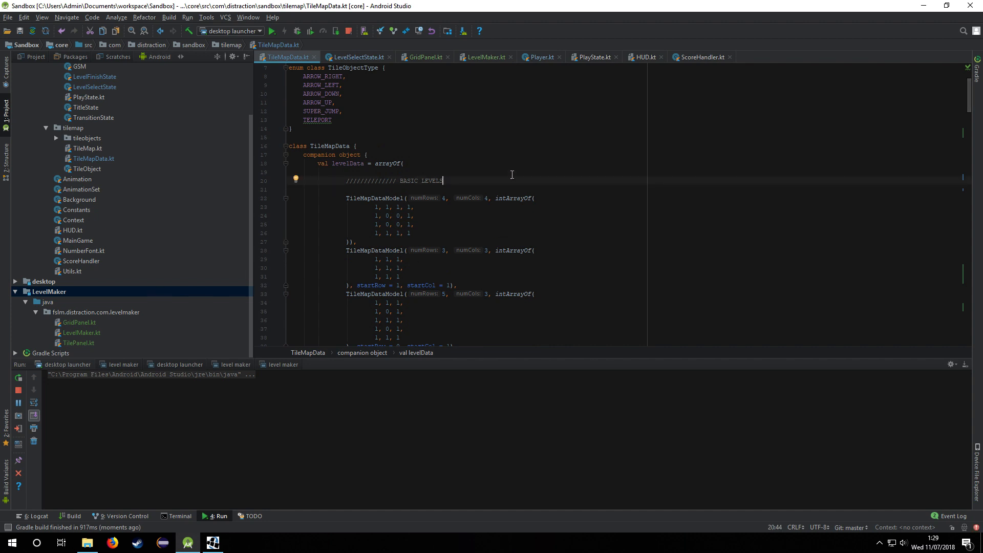
# Type a TileMapDataModel with numRows 5, numCols 7 and a 0/1 grid under BASIC LEVELS
pyautogui.write('TileMapDataModel')
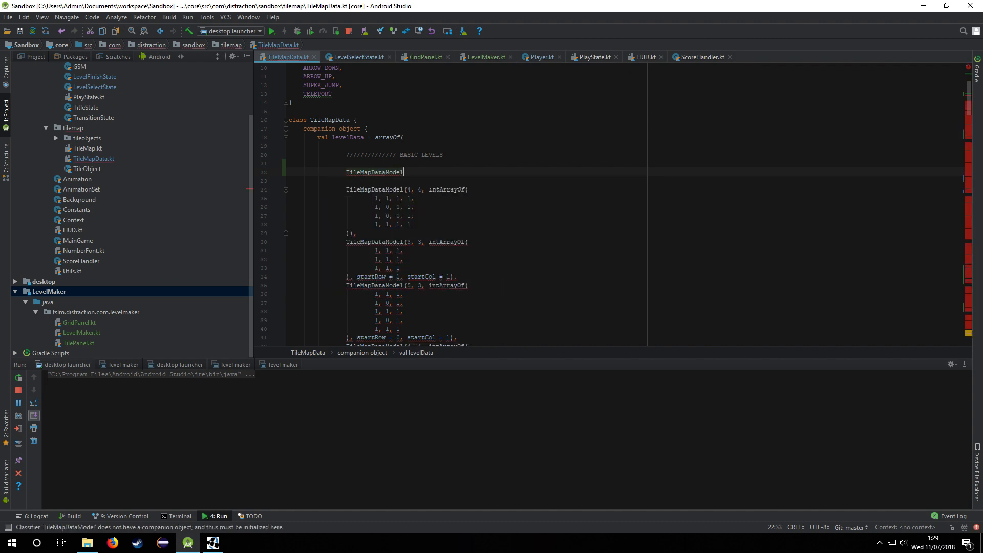
pyautogui.write('( numRows: 4, numCols: 4, intArrayOf(')
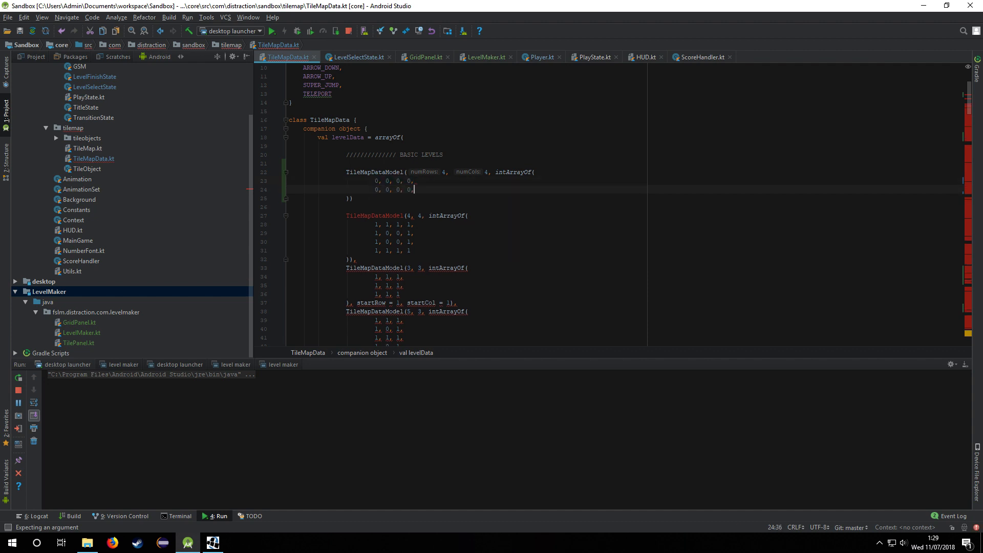
pyautogui.write('0, 0, 0, 0')
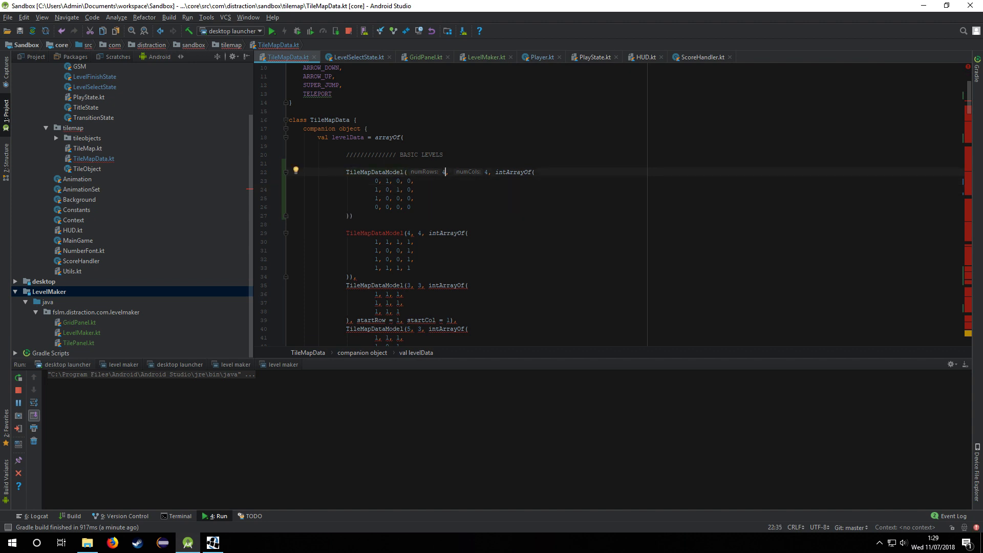
pyautogui.write('5')
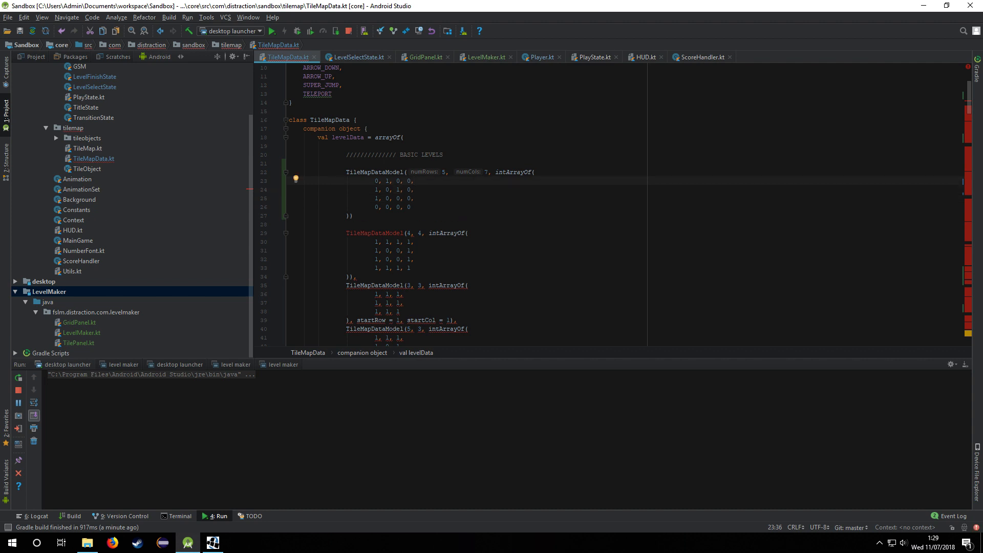
pyautogui.write('0, 0, 0,')
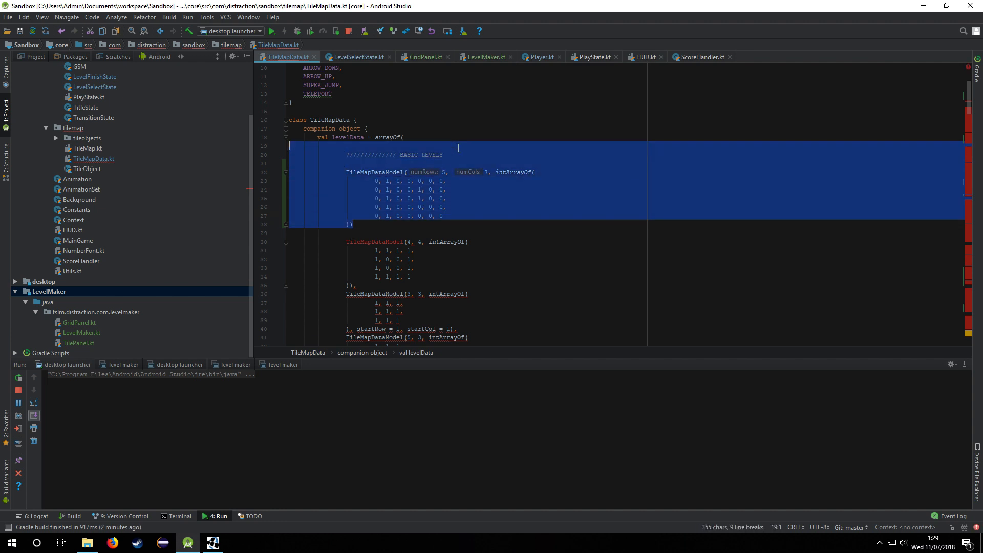
# Scroll through TileMapData.kt past the basic levels into the ARROW LEVELS section
pyautogui.scroll(-3)
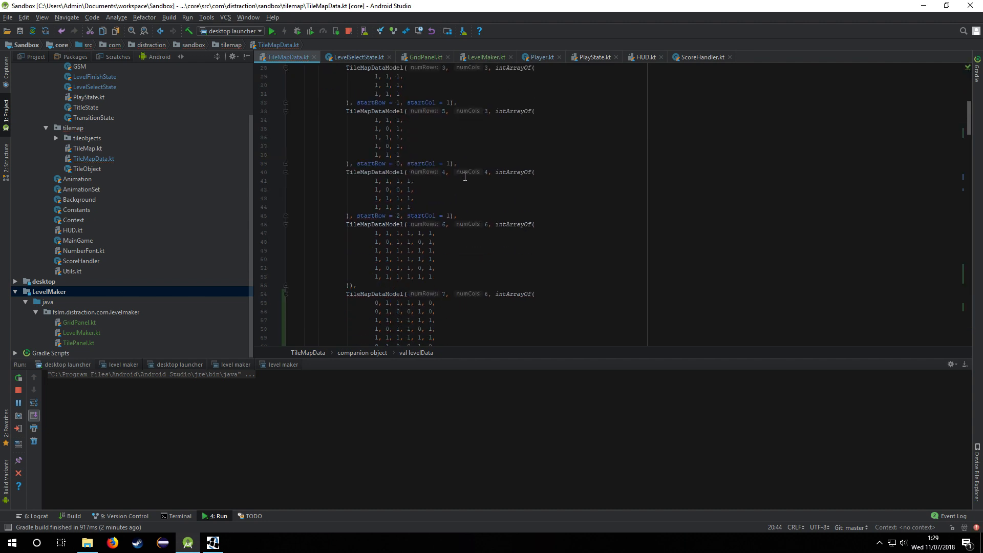
pyautogui.scroll(-3)
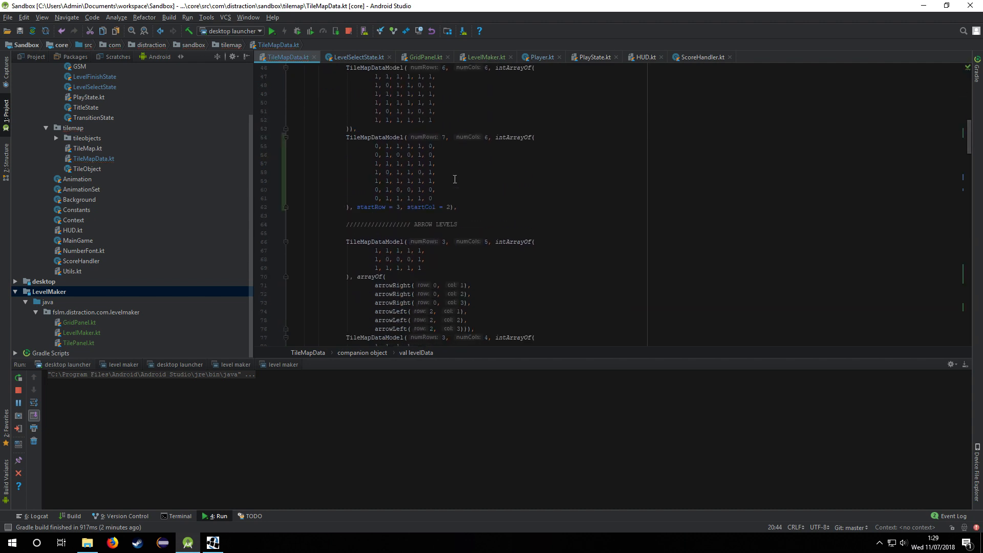
pyautogui.scroll(-3)
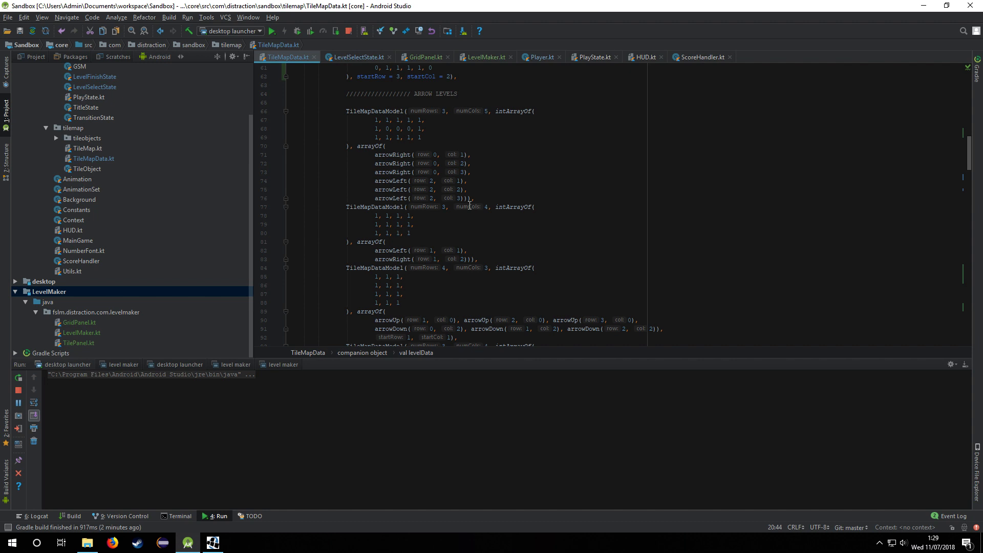
pyautogui.scroll(-3)
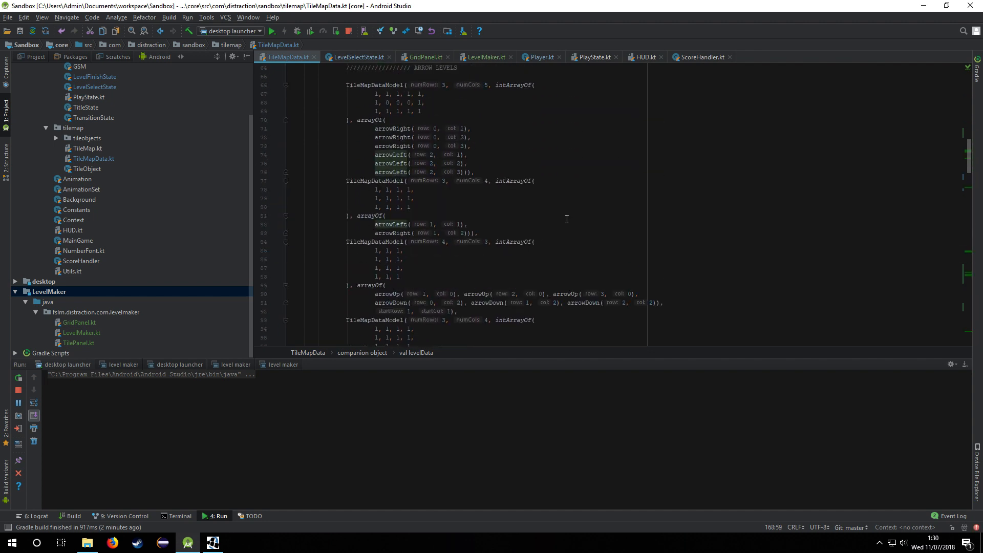
pyautogui.scroll(-3)
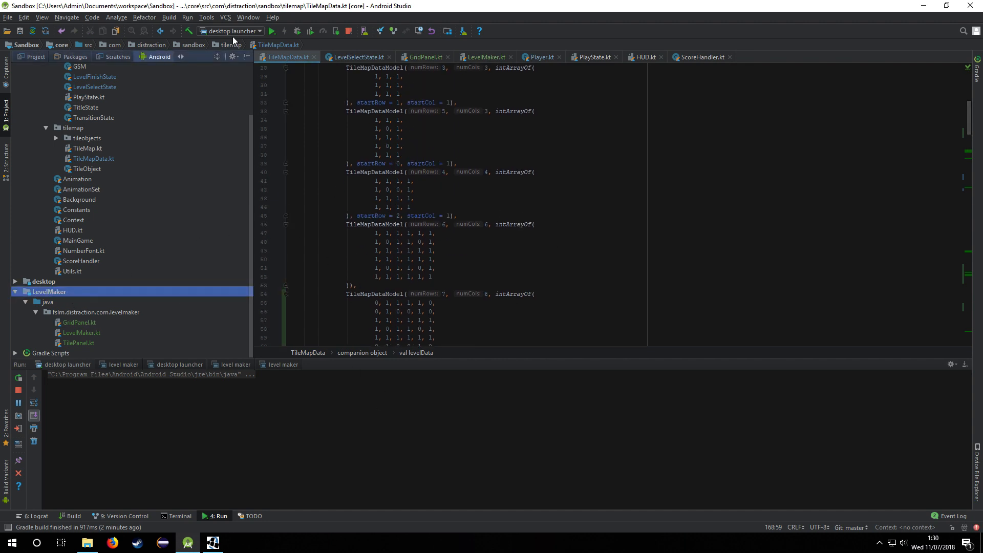
# Run the level maker, test-play its grid with ACTIVE, then DEACTIVATE and confirm Yes
pyautogui.click(224, 30)
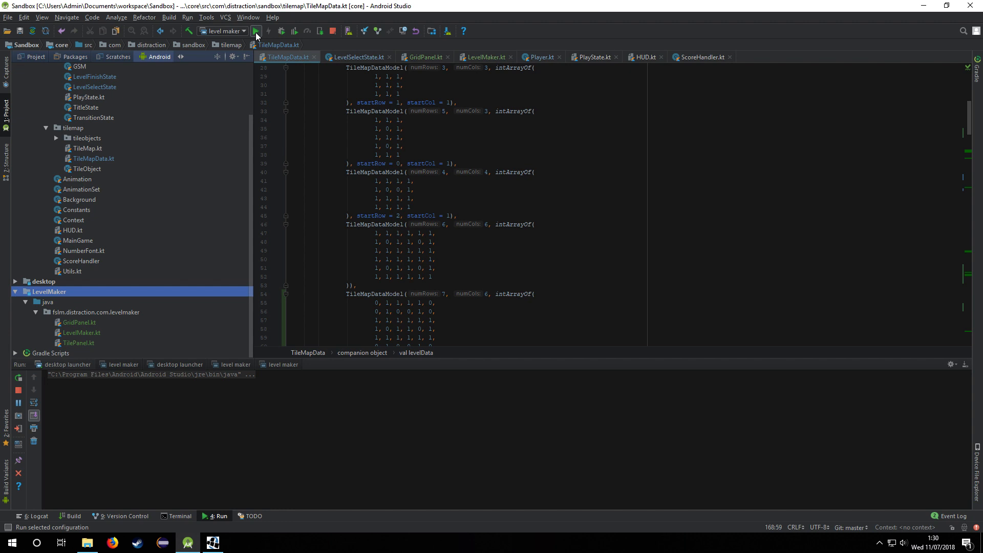
pyautogui.click(255, 31)
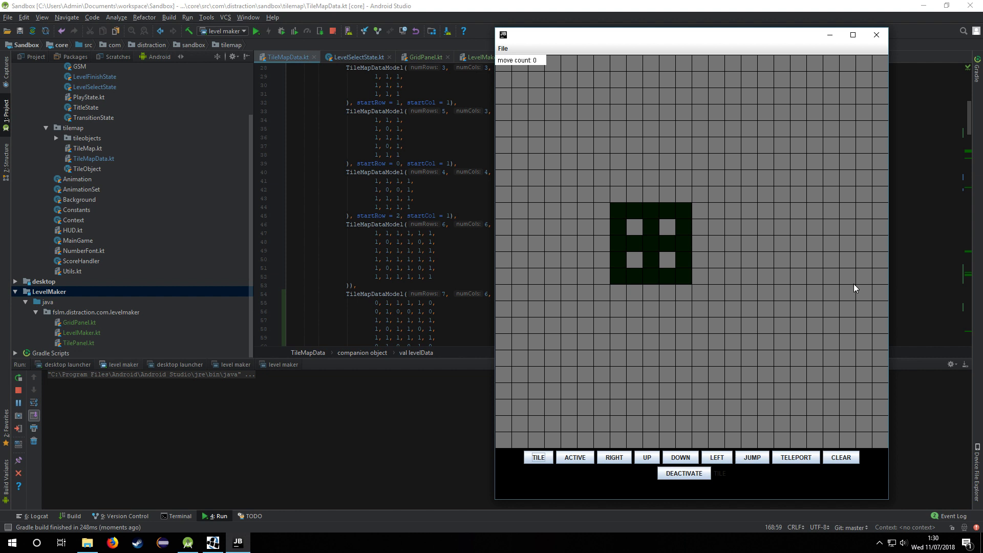
pyautogui.moveTo(679, 399)
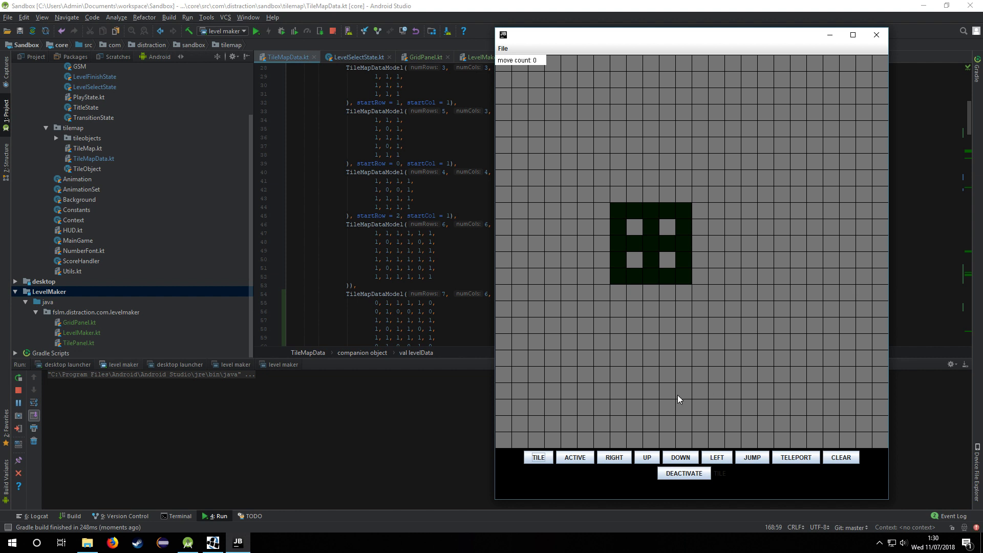
pyautogui.click(575, 458)
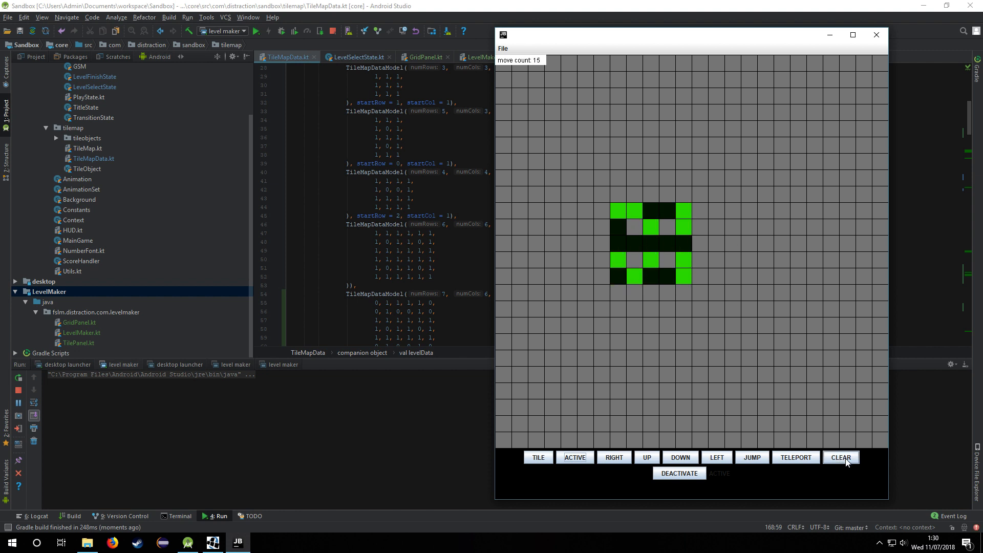
pyautogui.click(678, 473)
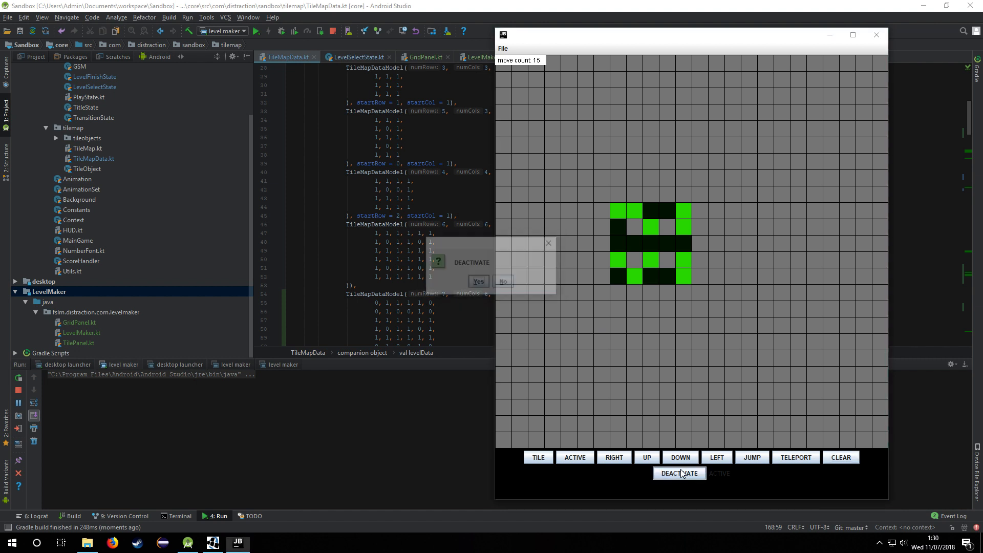
pyautogui.click(477, 281)
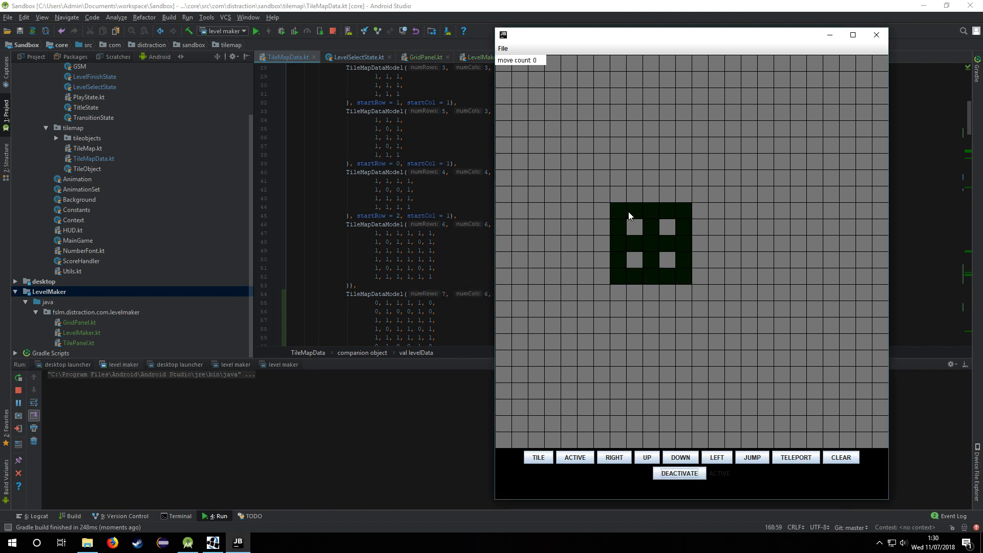
# Play across the level maker grid's tiles, then DEACTIVATE and confirm stopping play
pyautogui.click(618, 211)
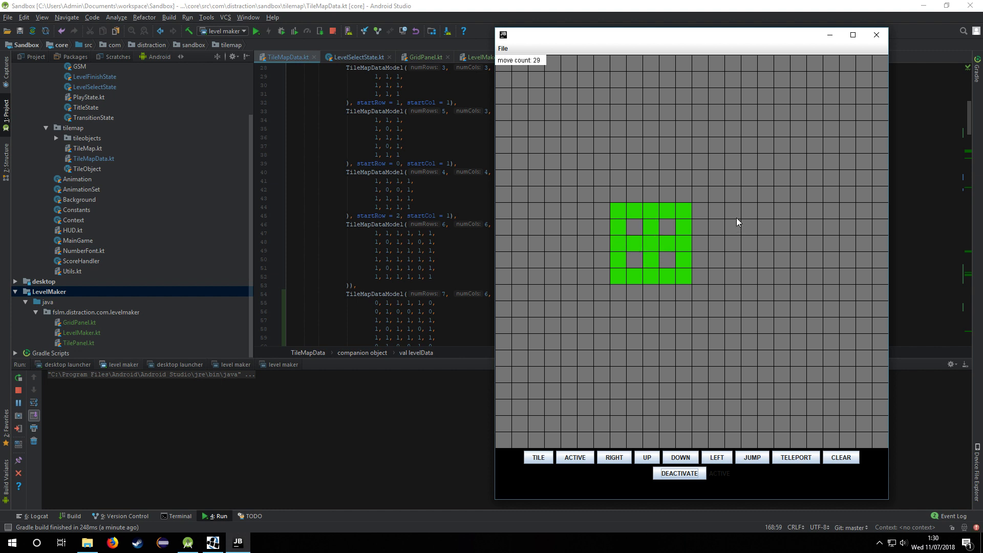
pyautogui.moveTo(746, 301)
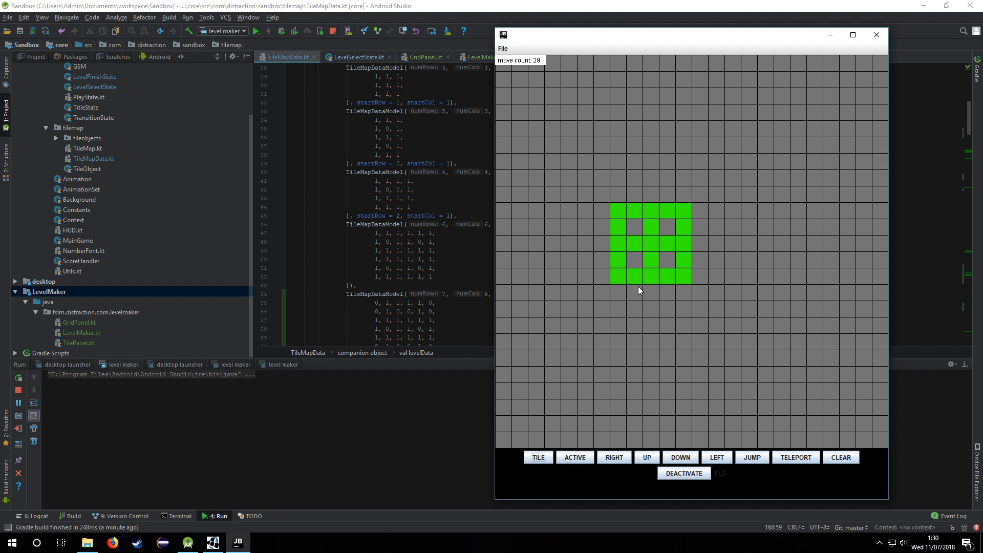
pyautogui.click(683, 472)
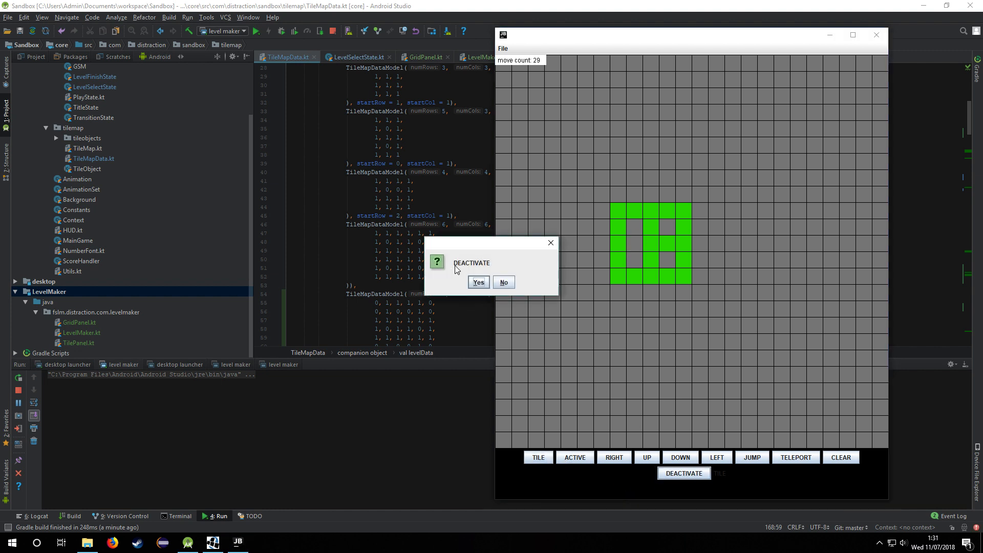
pyautogui.click(478, 282)
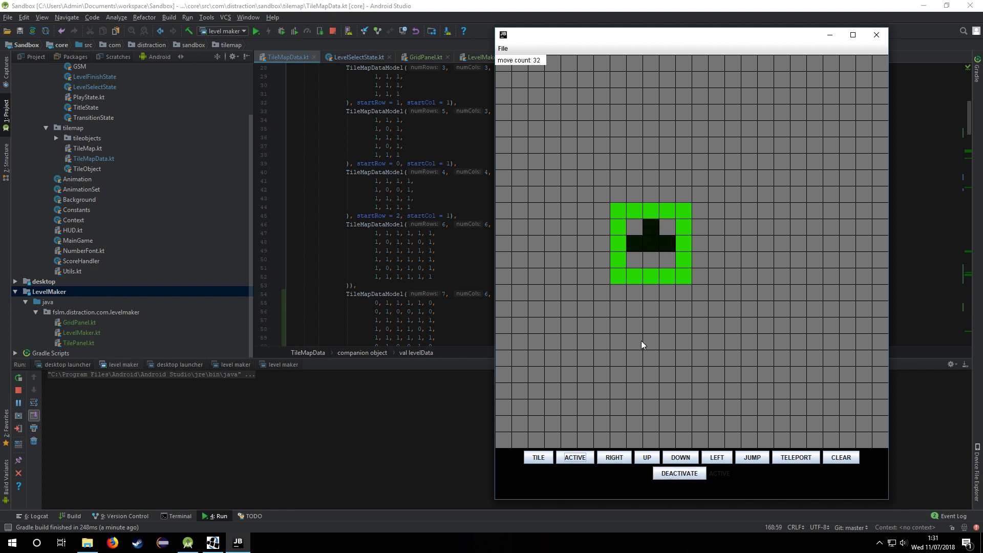
pyautogui.moveTo(603, 50)
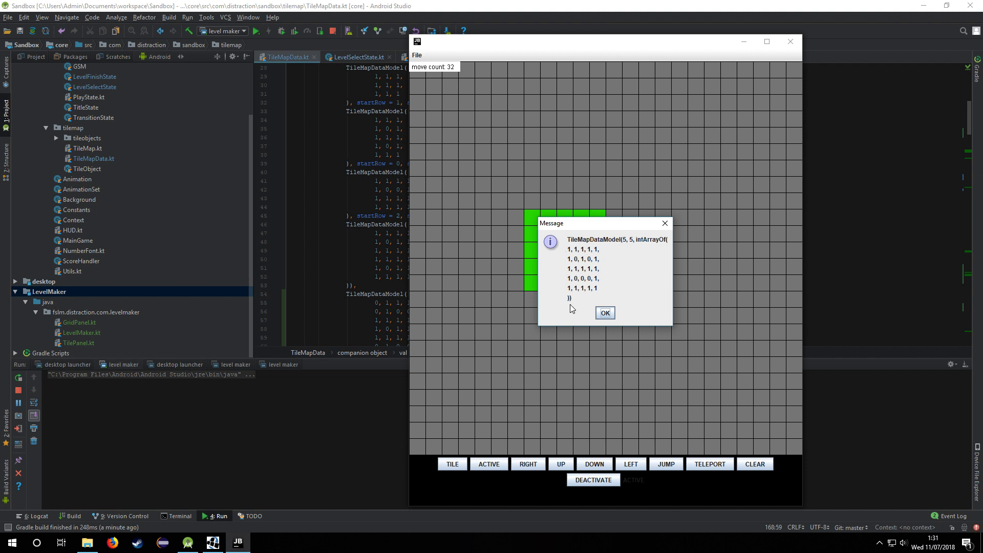
# Dismiss the generated level code message and place the 5-by-5 TileMapDataModel into levelData
pyautogui.click(604, 313)
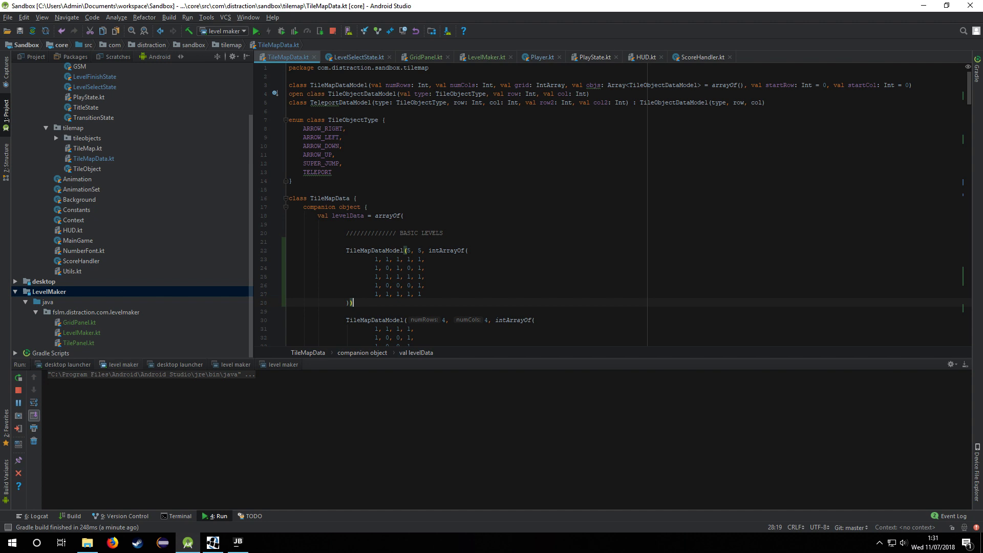
pyautogui.moveTo(375, 259); pyautogui.dragTo(358, 302)
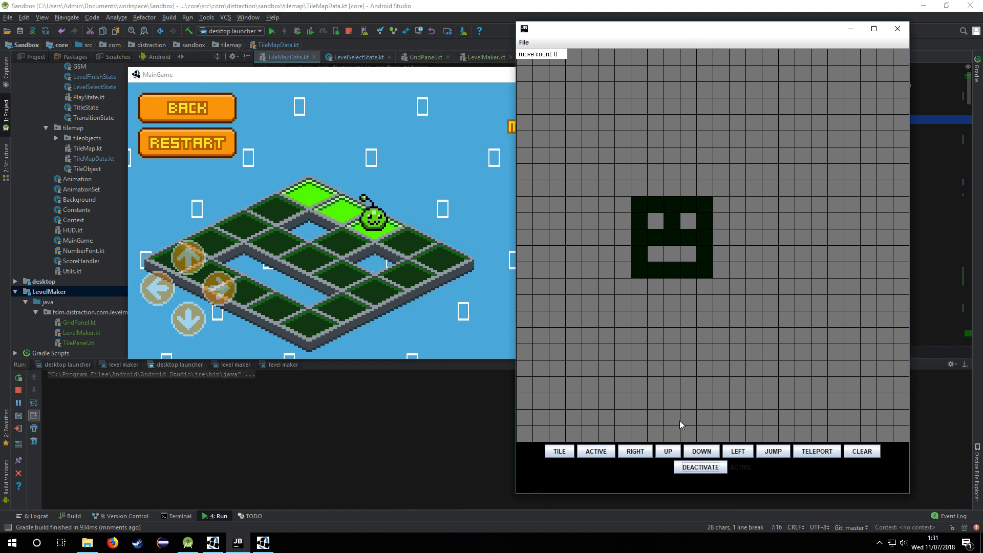
# Place UP/DOWN arrows and TELEPORT/JUMP objects on the 5-by-5 level maker grid
pyautogui.click(668, 451)
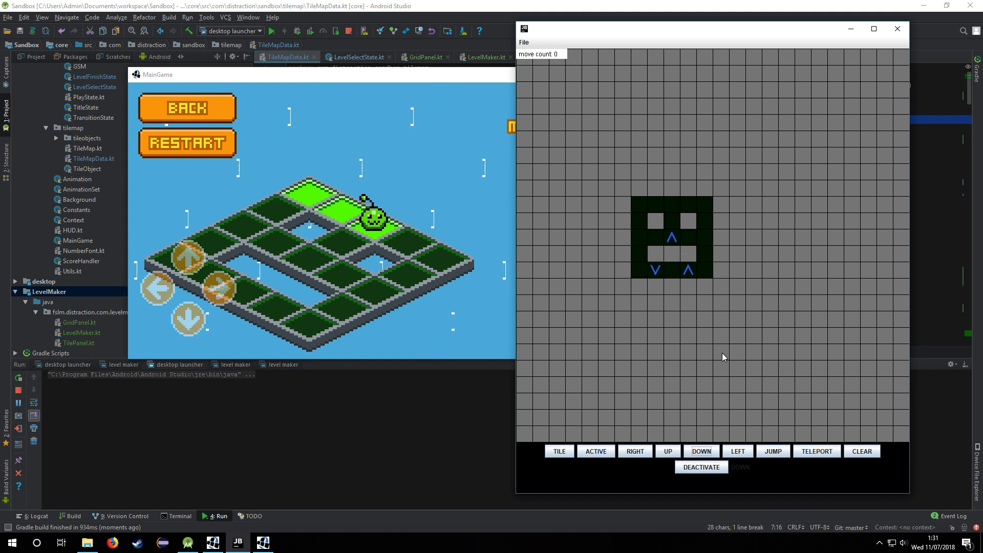
pyautogui.click(816, 450)
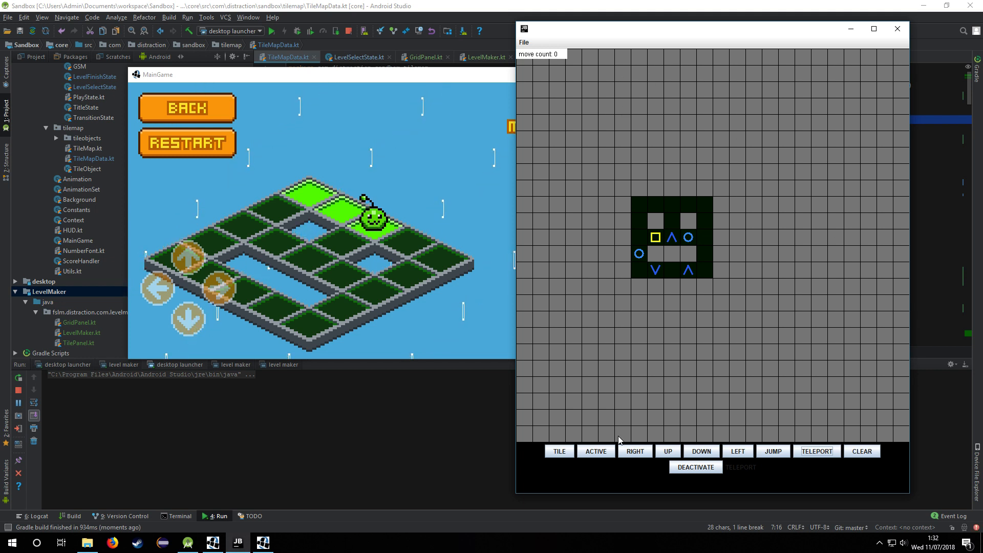
pyautogui.click(595, 451)
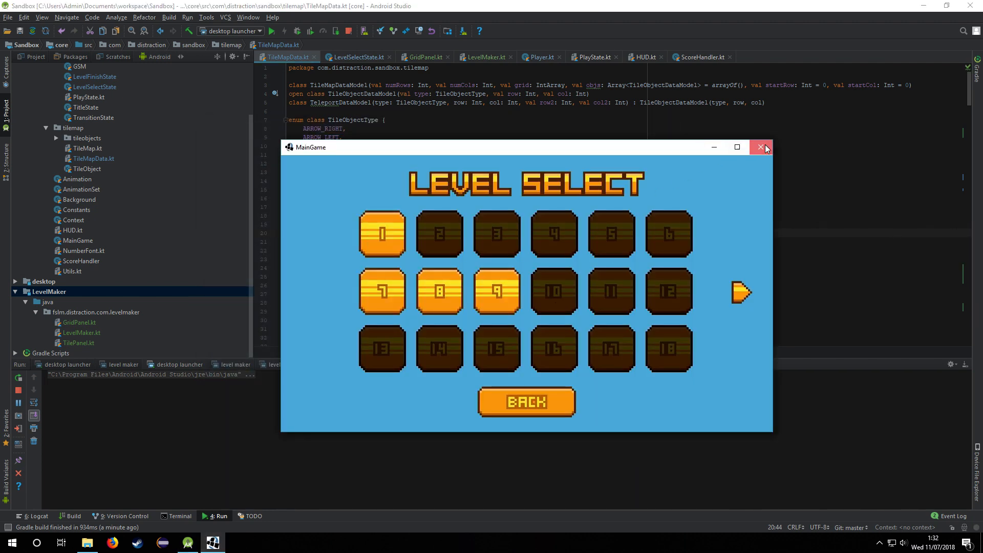
# Open level 9 from Level Select and move the character across its board
pyautogui.click(760, 147)
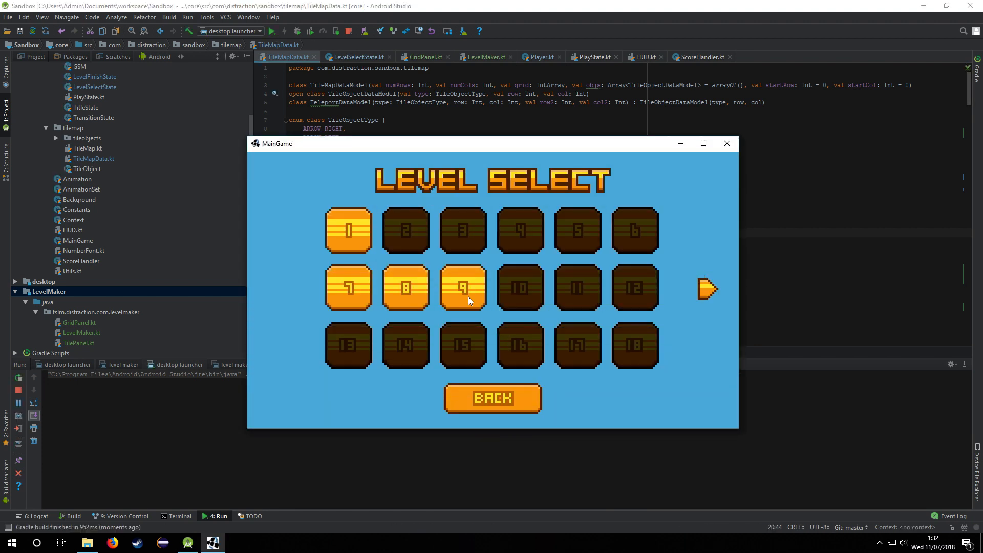
pyautogui.click(463, 288)
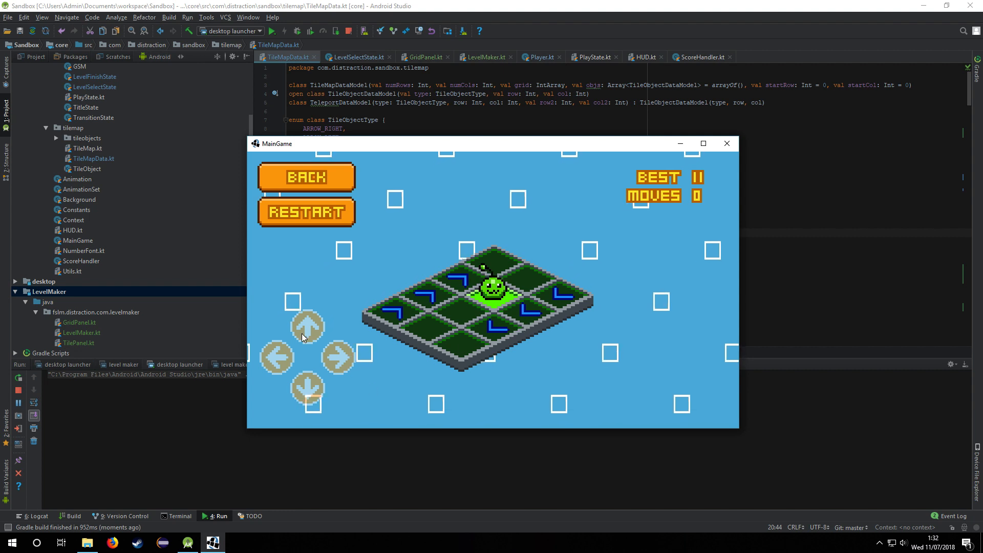
pyautogui.click(307, 387)
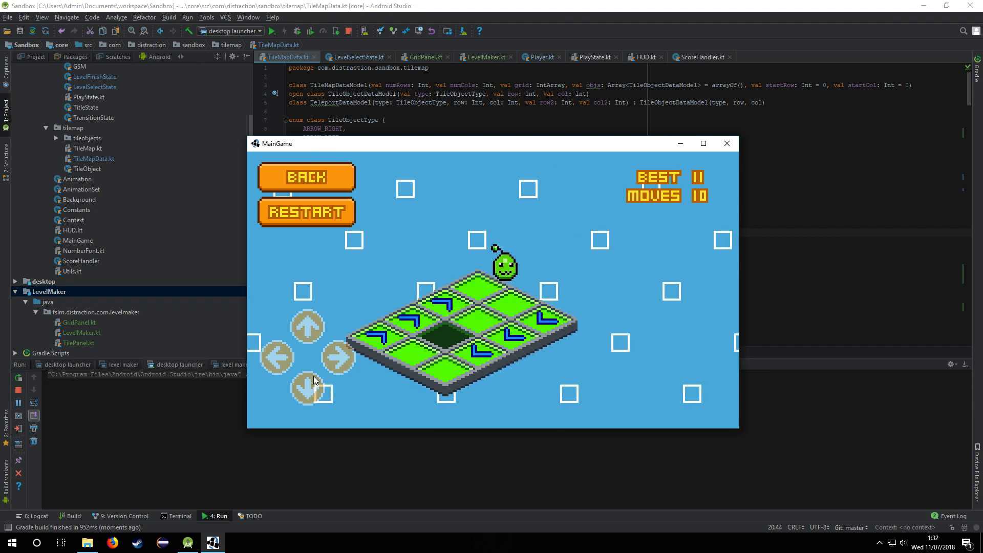
pyautogui.click(307, 326)
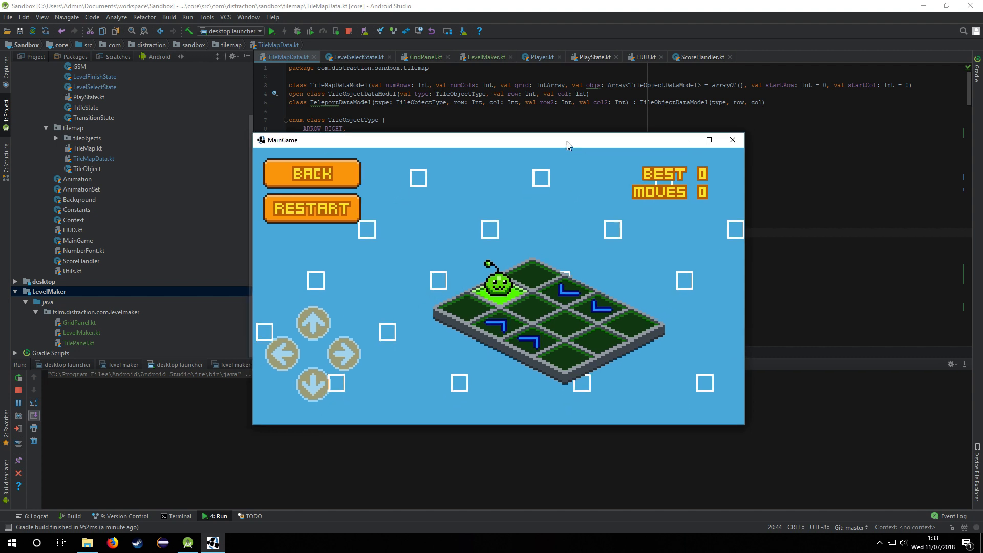
# Move the game window aside and switch the run configuration to level maker
pyautogui.moveTo(568, 140); pyautogui.dragTo(541, 122)
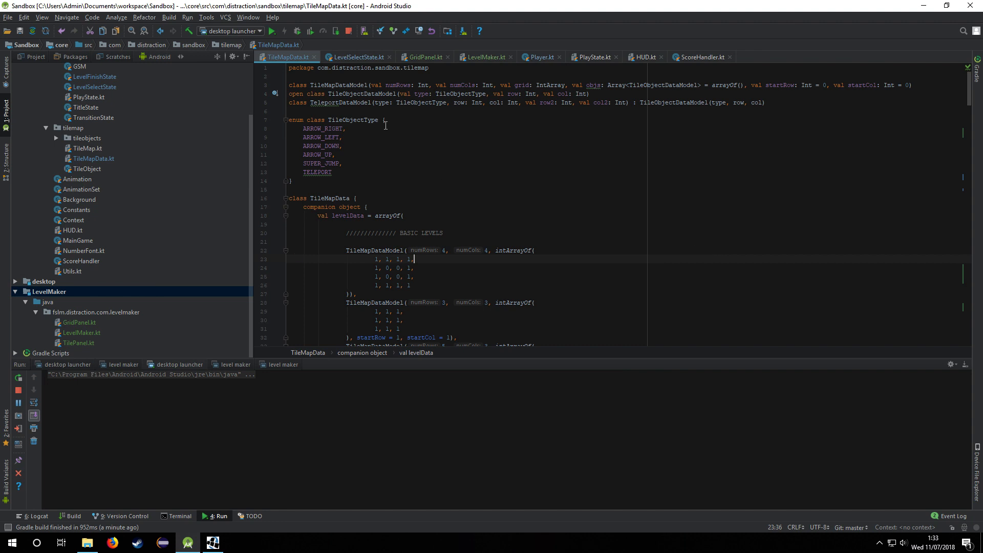
pyautogui.click(230, 31)
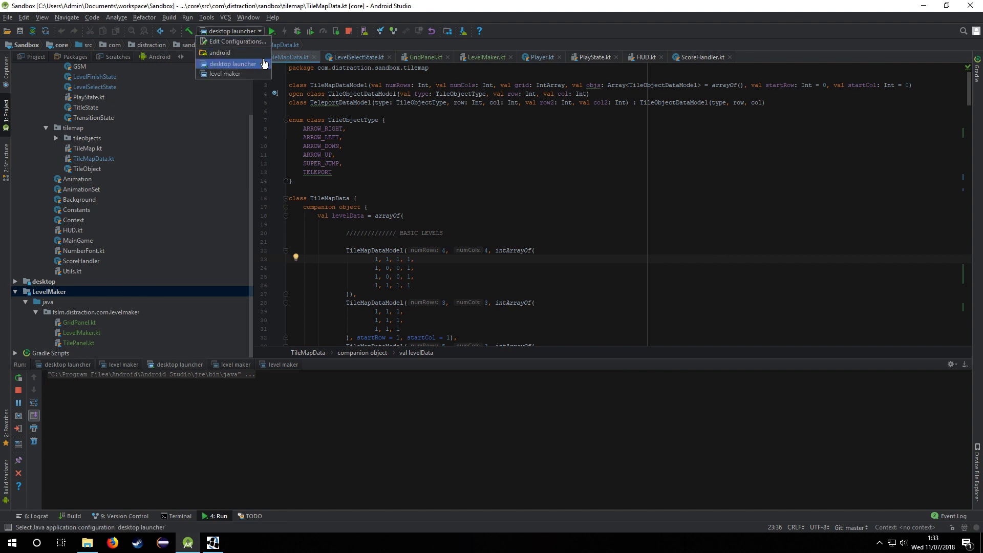
pyautogui.click(224, 73)
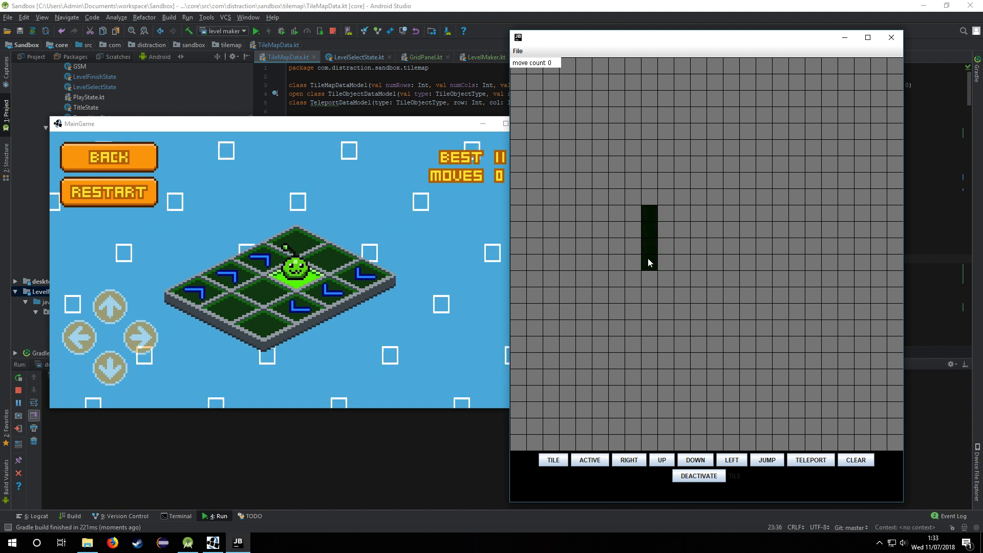
# Widen the tile block to two columns, with up arrows left and down arrows right
pyautogui.click(588, 460)
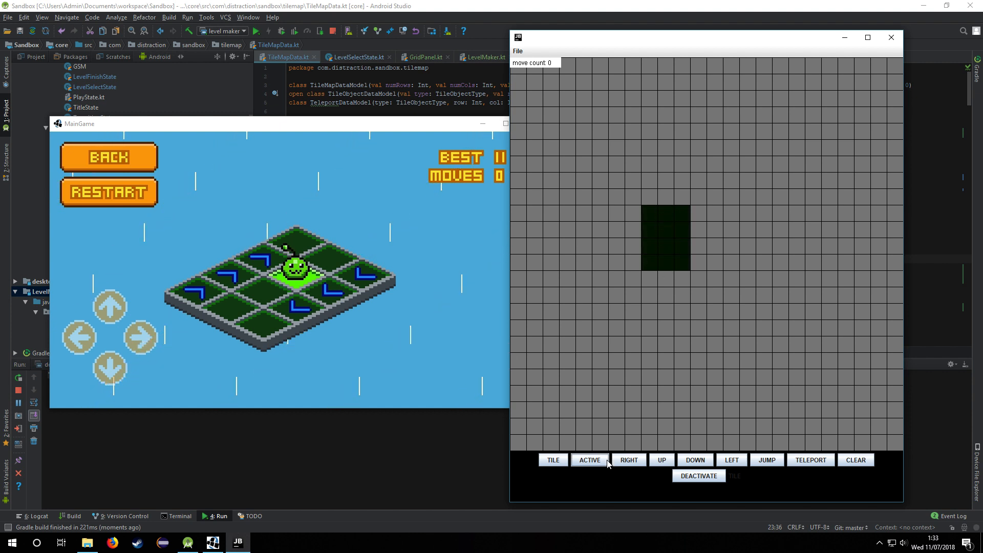
pyautogui.click(661, 460)
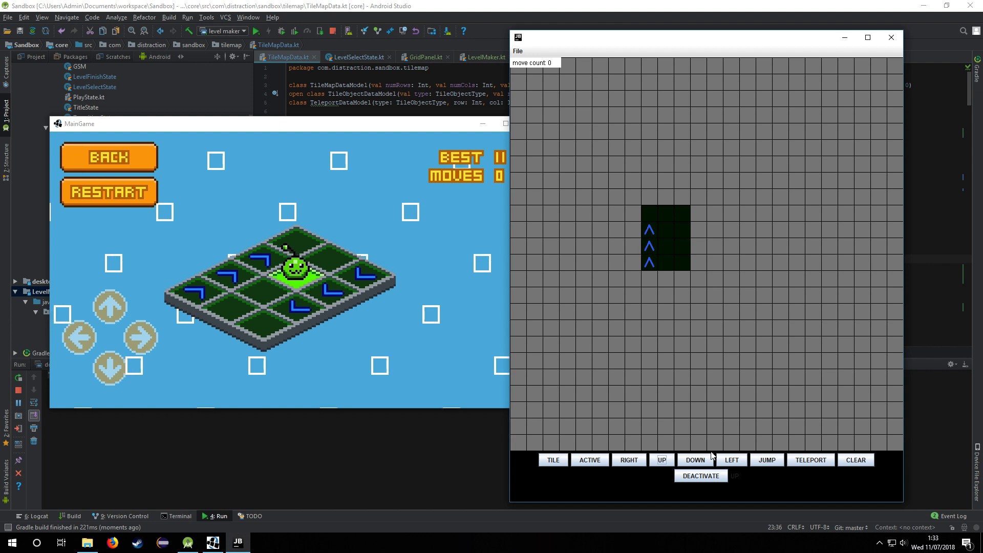
pyautogui.click(695, 460)
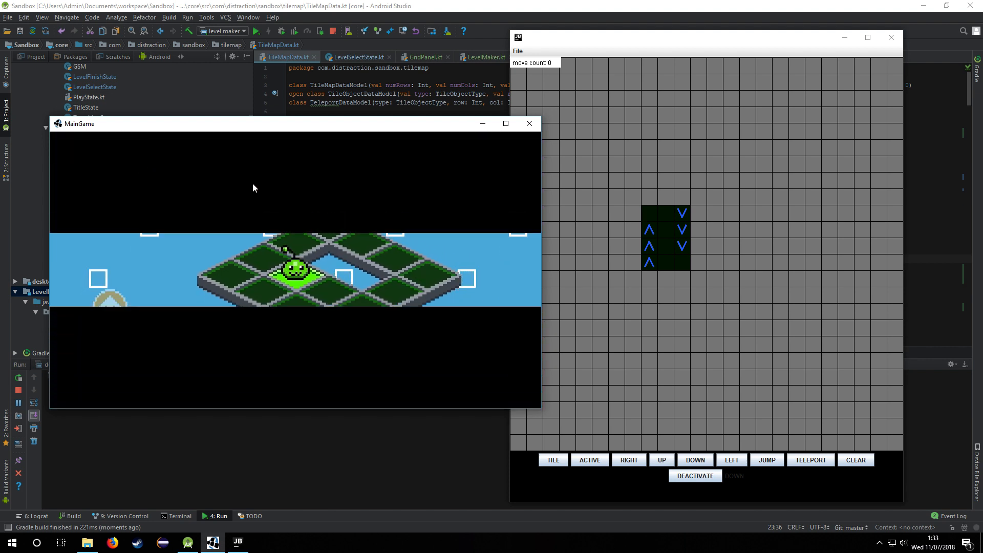
# Draw tiles into a hollow ring shape and press ACTIVE to start test-play
pyautogui.click(628, 460)
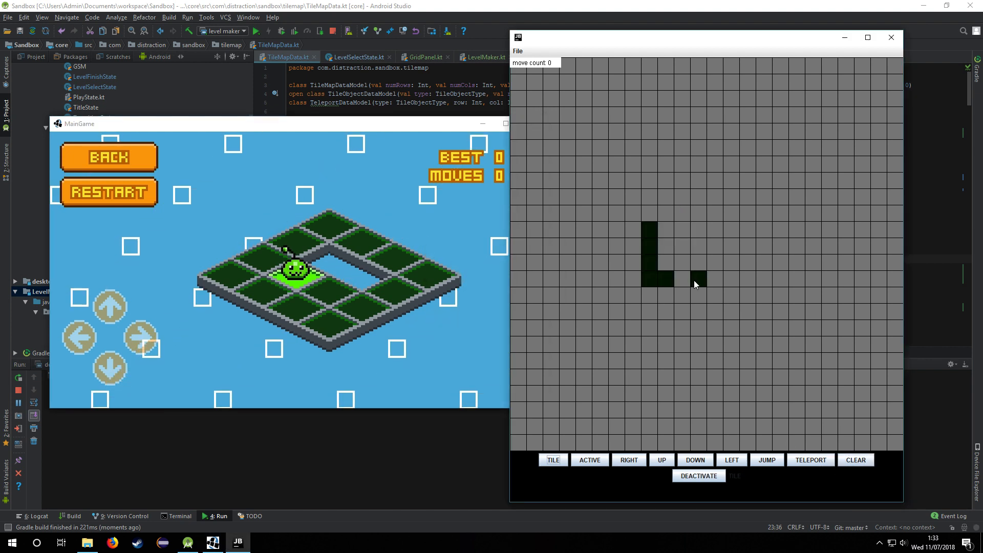
pyautogui.click(698, 281)
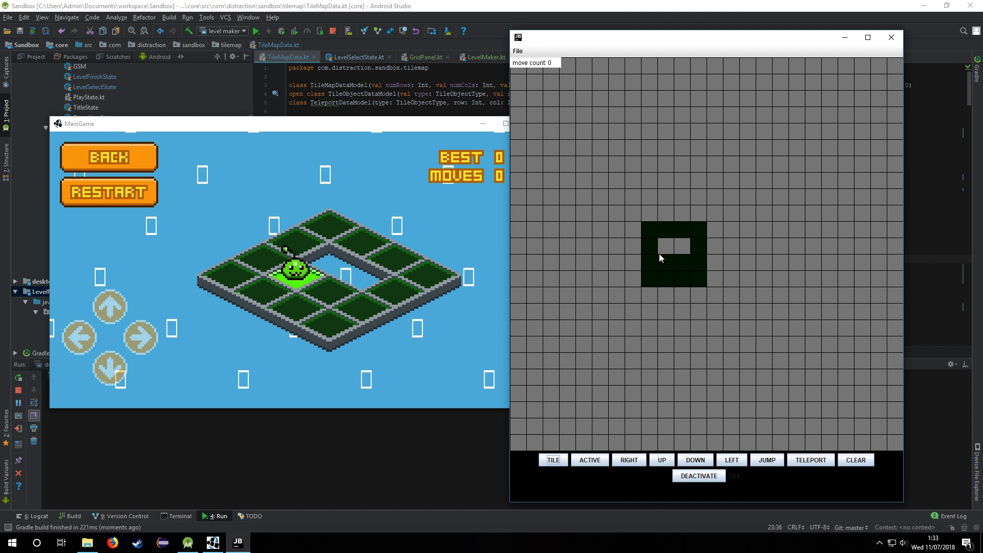
pyautogui.click(588, 460)
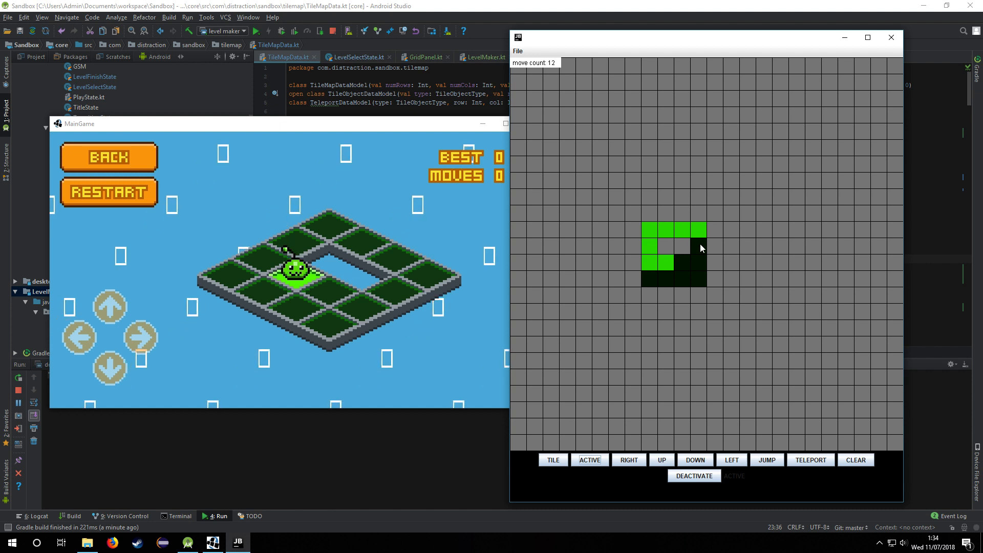
# Mark a walking path across the ring onto the bottom row, then CLEAR the grid
pyautogui.click(701, 265)
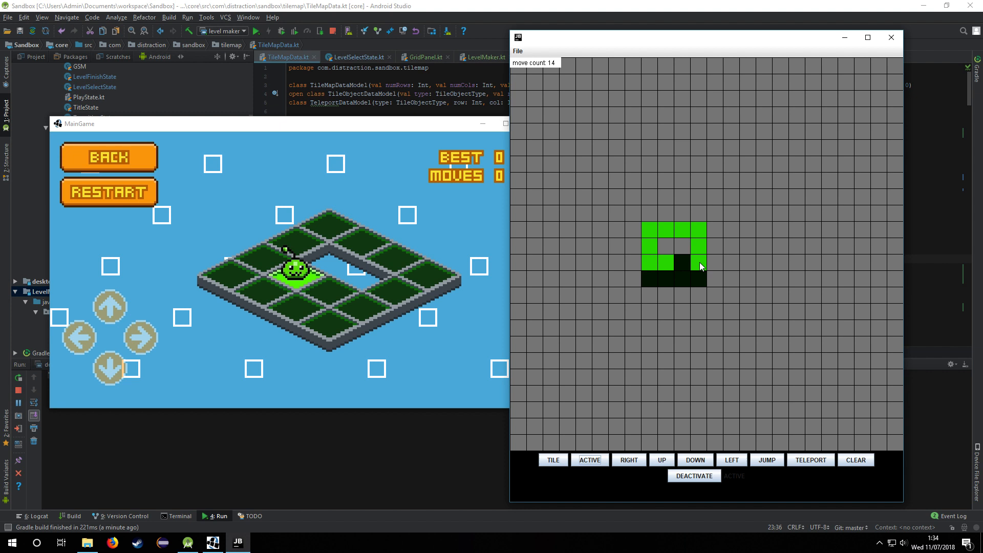
pyautogui.click(673, 266)
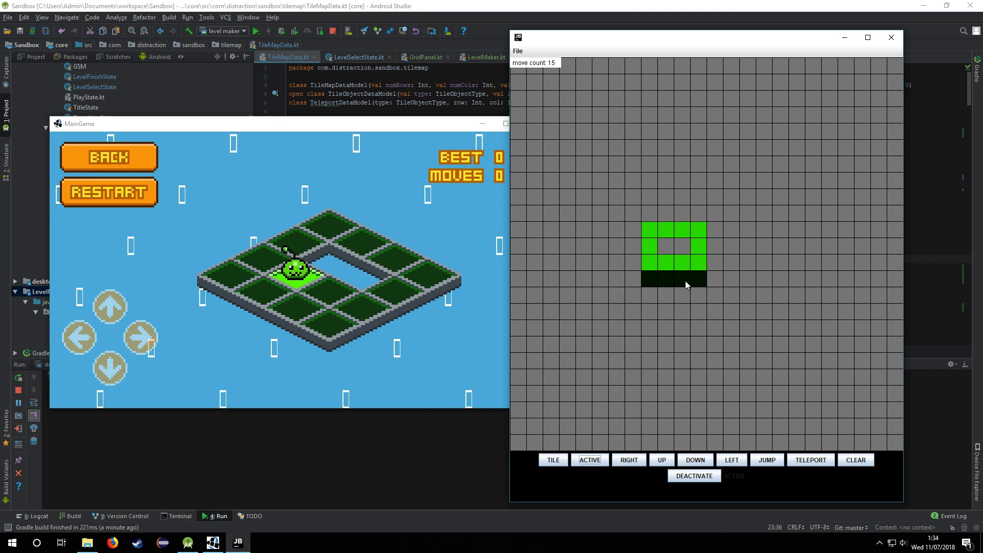
pyautogui.click(683, 263)
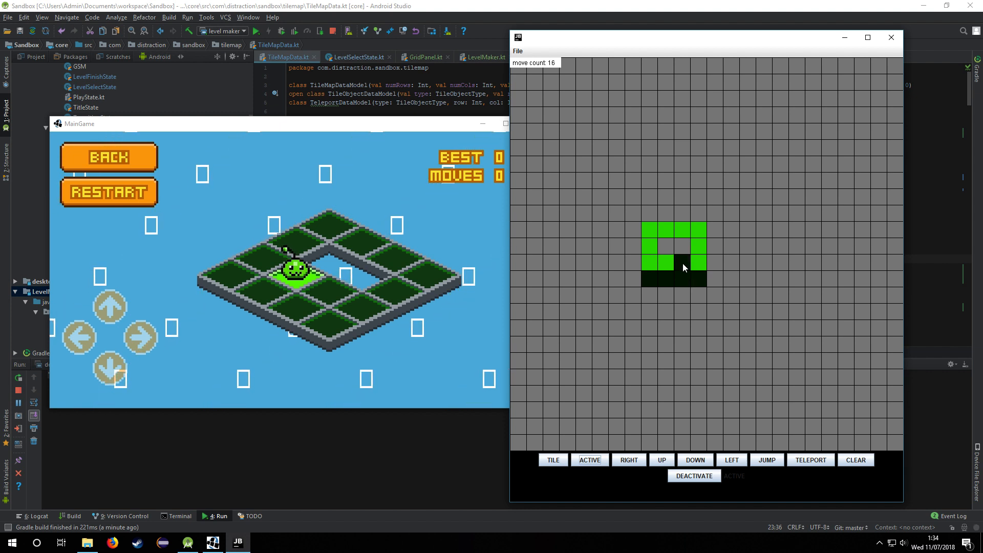
pyautogui.click(683, 268)
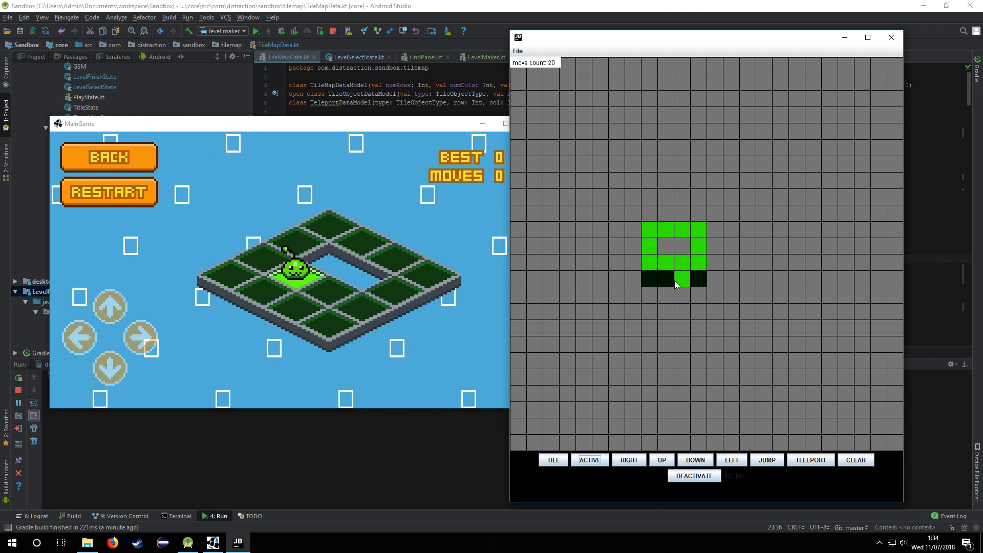
pyautogui.click(698, 280)
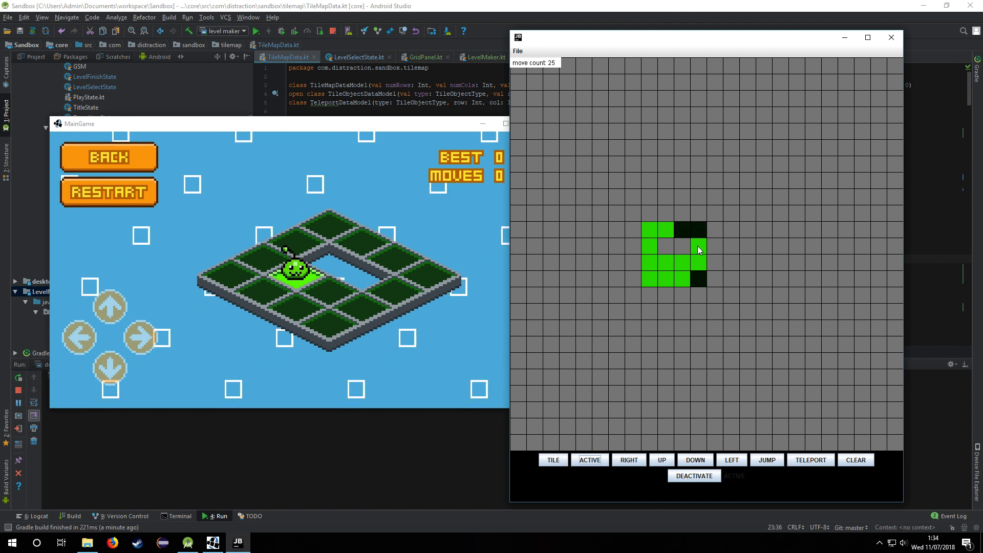
pyautogui.click(855, 459)
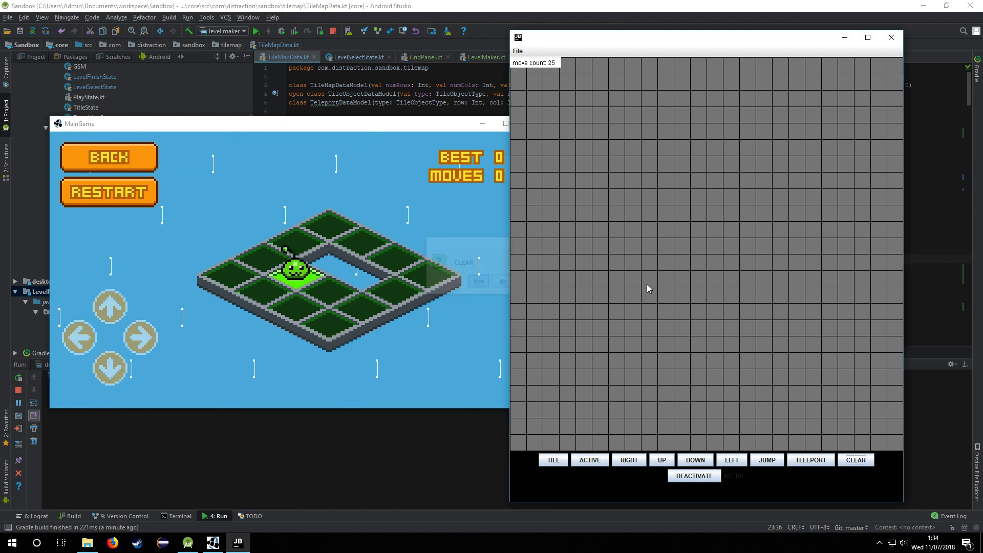
# Redraw the two-column tile block with up arrows on the left and down arrows on the right
pyautogui.click(648, 227)
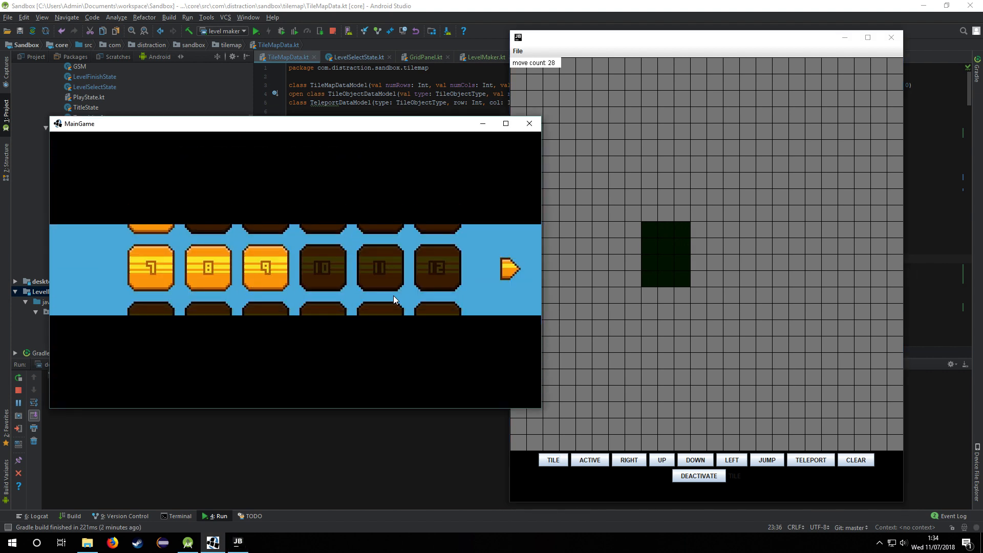
pyautogui.click(731, 460)
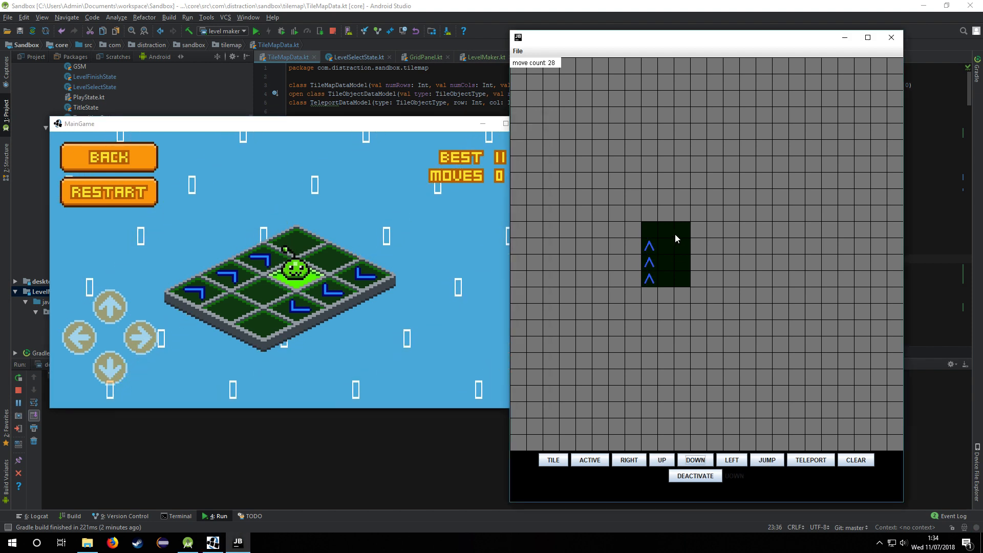
pyautogui.click(588, 459)
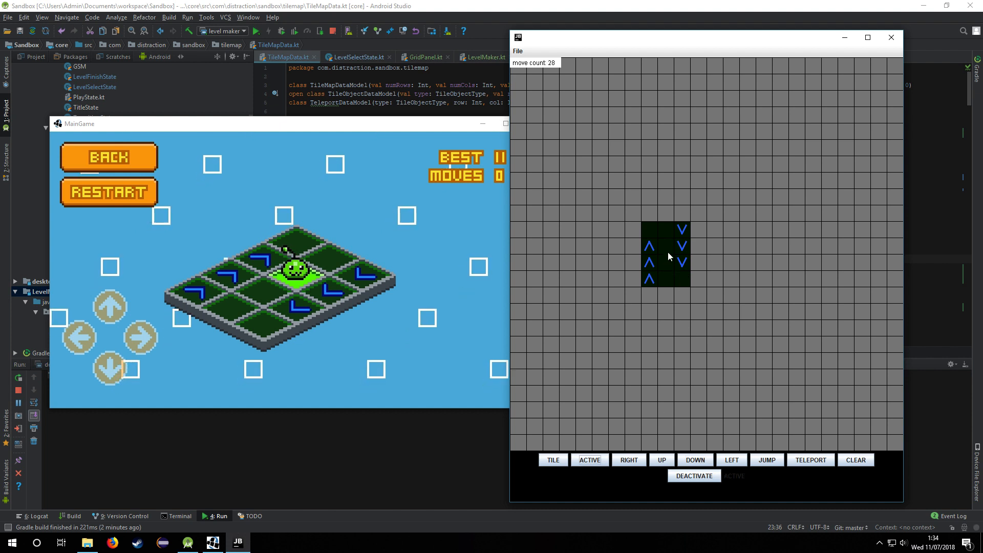
# Mark tiles along the path as visited, then deactivate all tiles to reset moves to 0
pyautogui.click(666, 246)
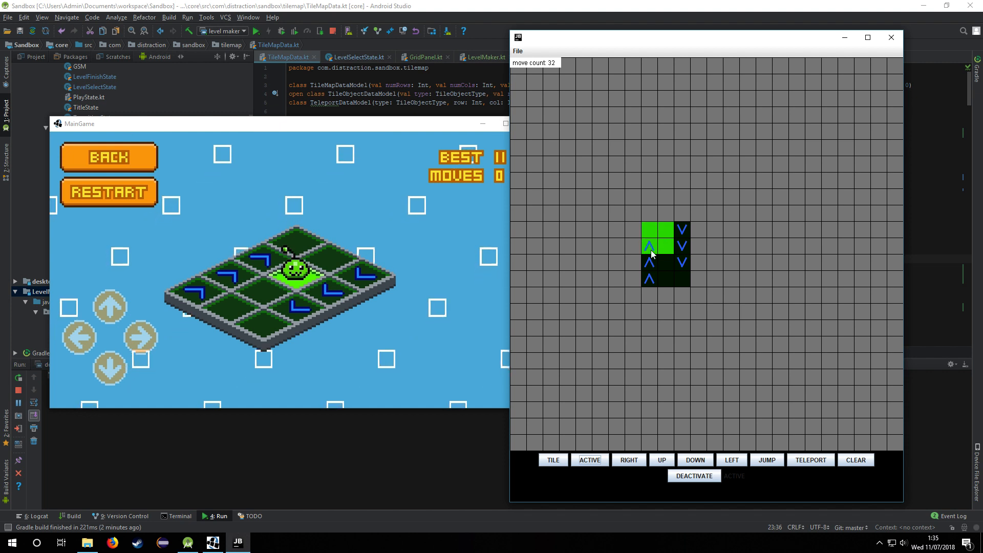
pyautogui.click(650, 245)
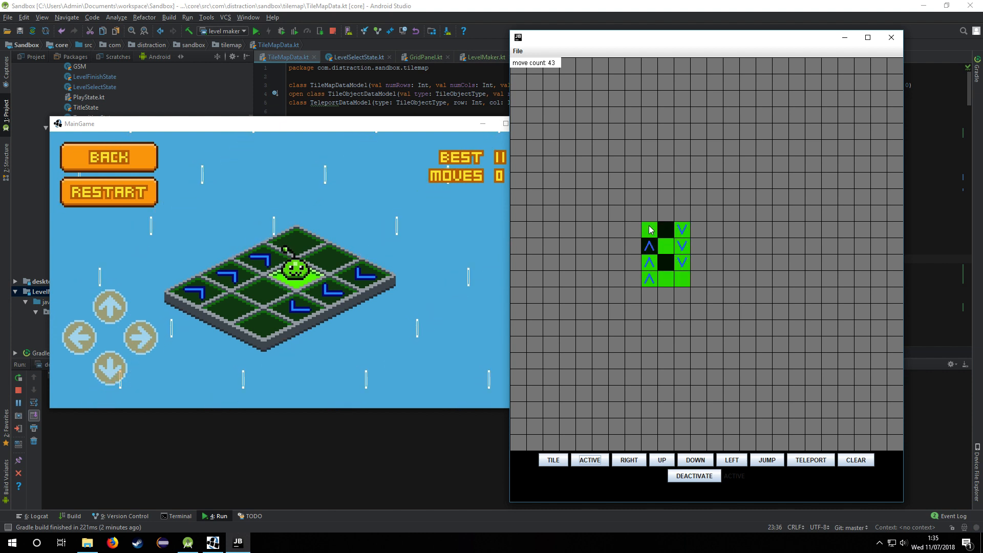
pyautogui.click(649, 229)
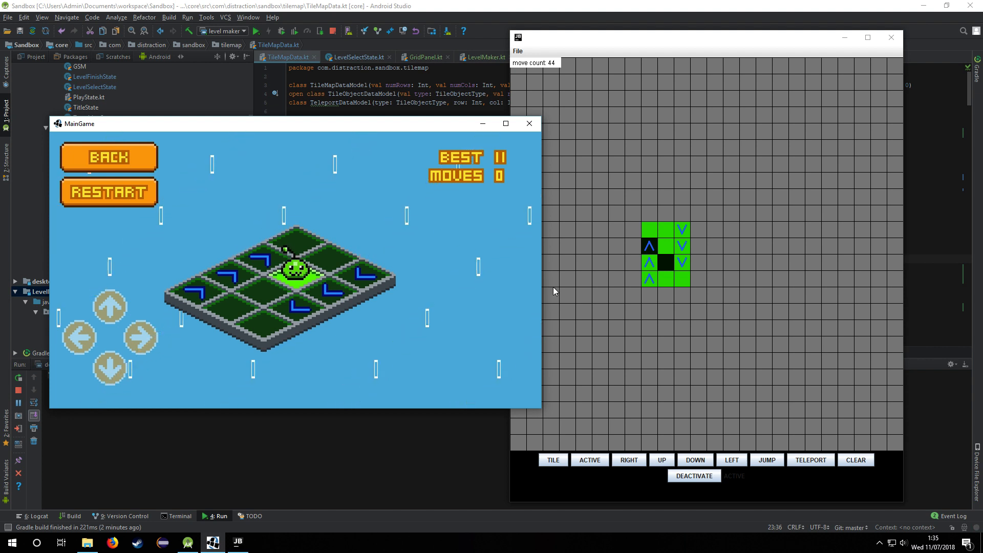
pyautogui.click(694, 475)
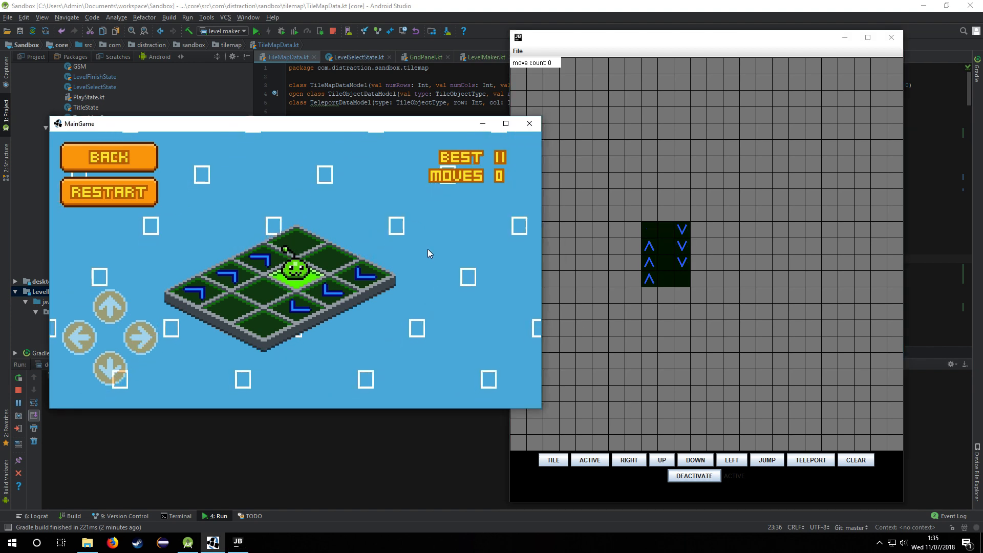
# Switch to Paint and draw twelve node circles linked by connecting lines
pyautogui.click(262, 542)
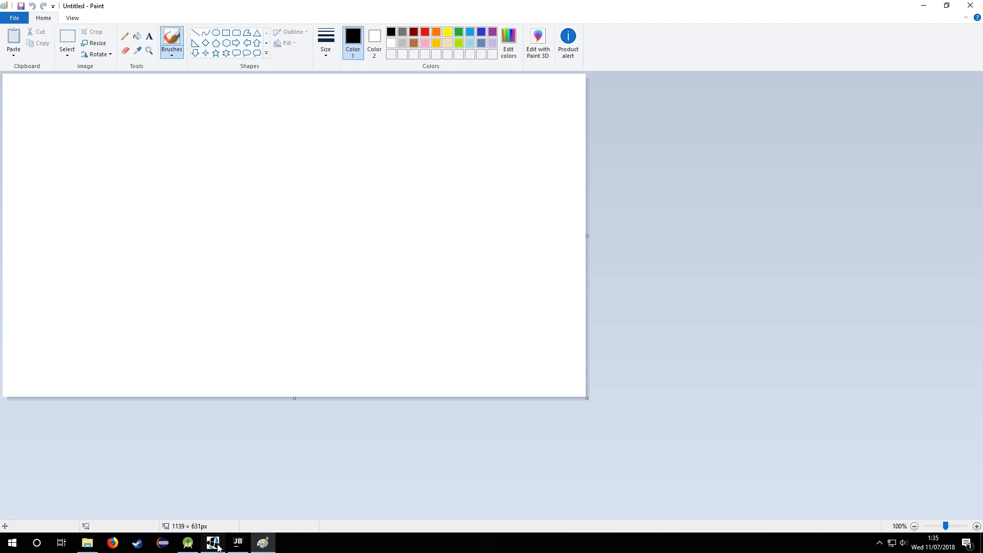
pyautogui.click(213, 542)
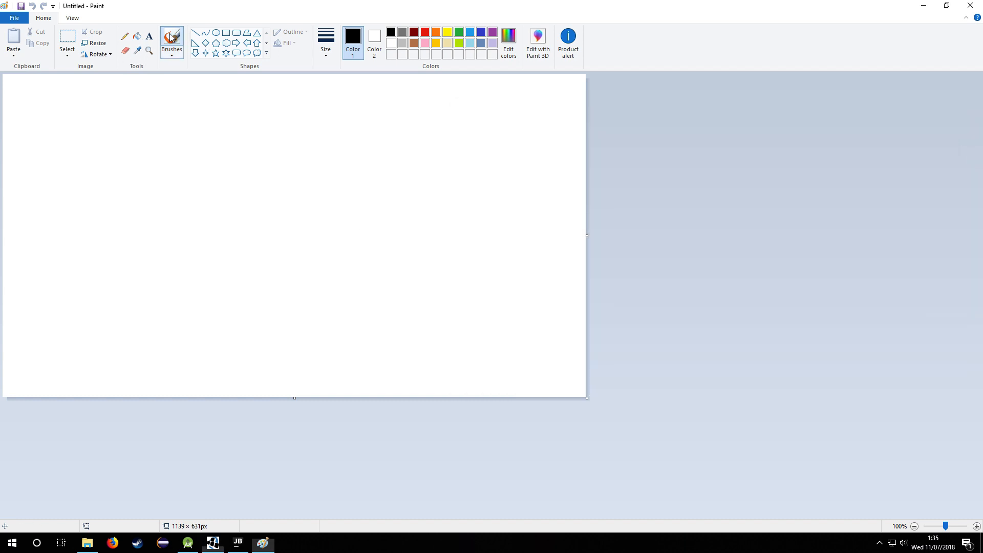
pyautogui.moveTo(213, 269); pyautogui.dragTo(205, 295)
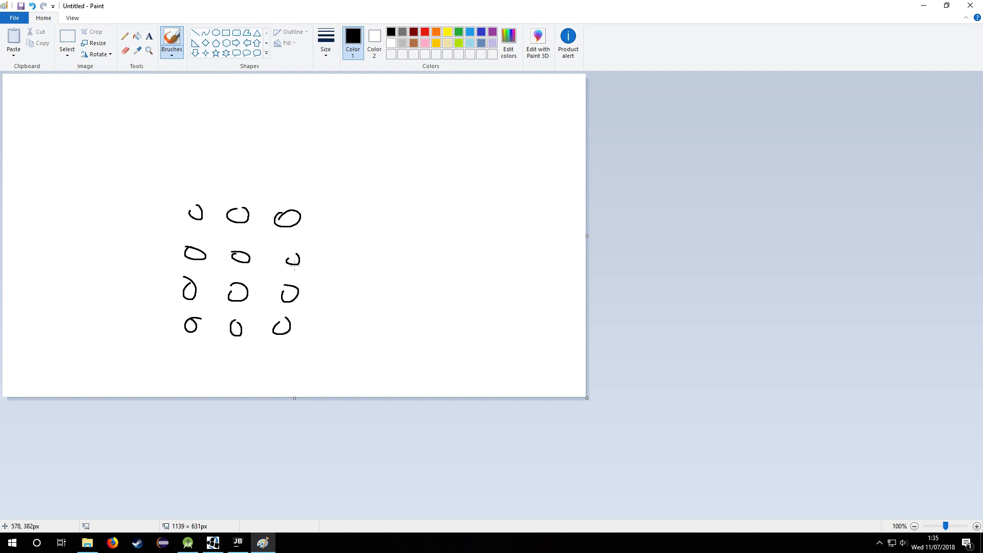
pyautogui.moveTo(202, 214); pyautogui.dragTo(257, 217)
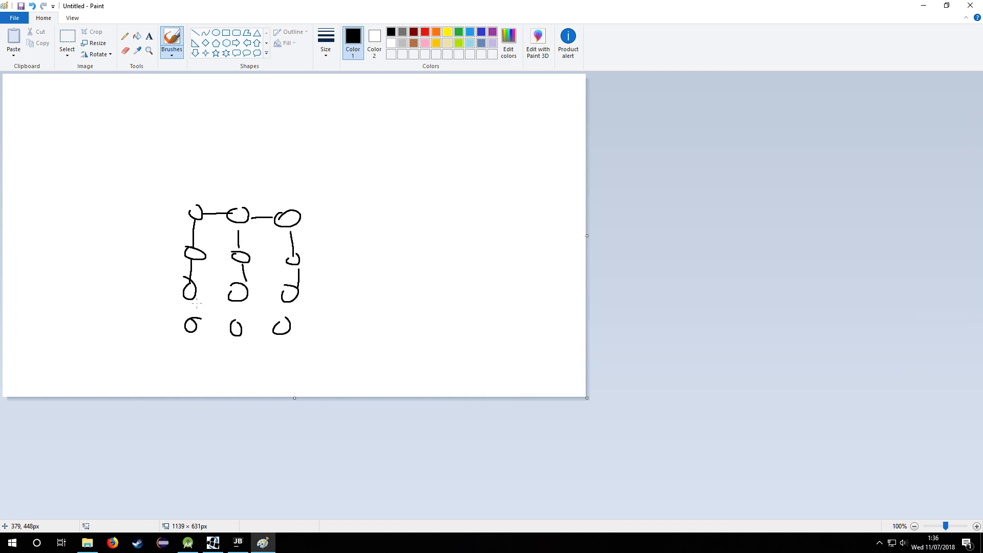
pyautogui.moveTo(193, 326); pyautogui.dragTo(238, 327)
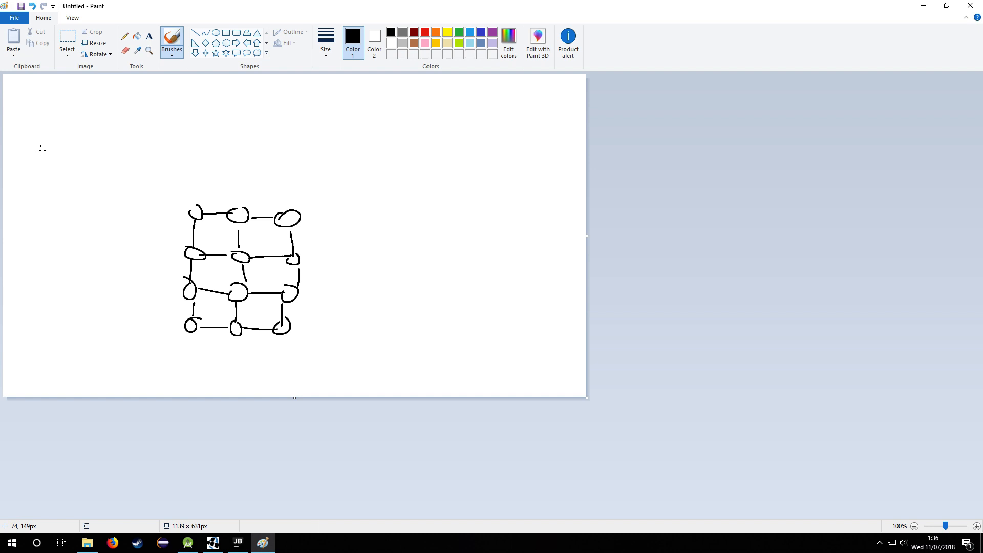
# Draw the 'line = double arrow' legend at top left and mark a text box at upper right
pyautogui.moveTo(39, 149); pyautogui.dragTo(116, 153)
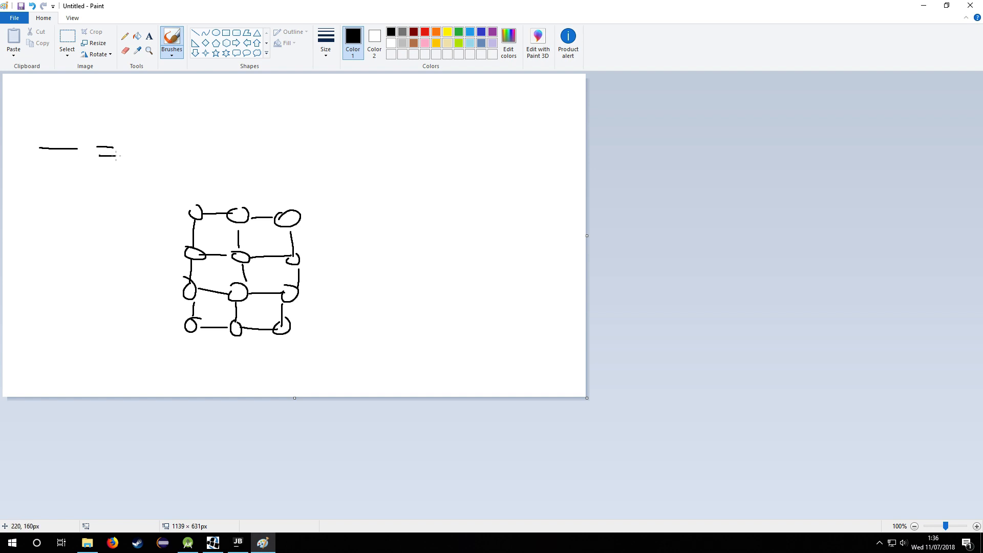
pyautogui.moveTo(138, 149); pyautogui.dragTo(178, 149)
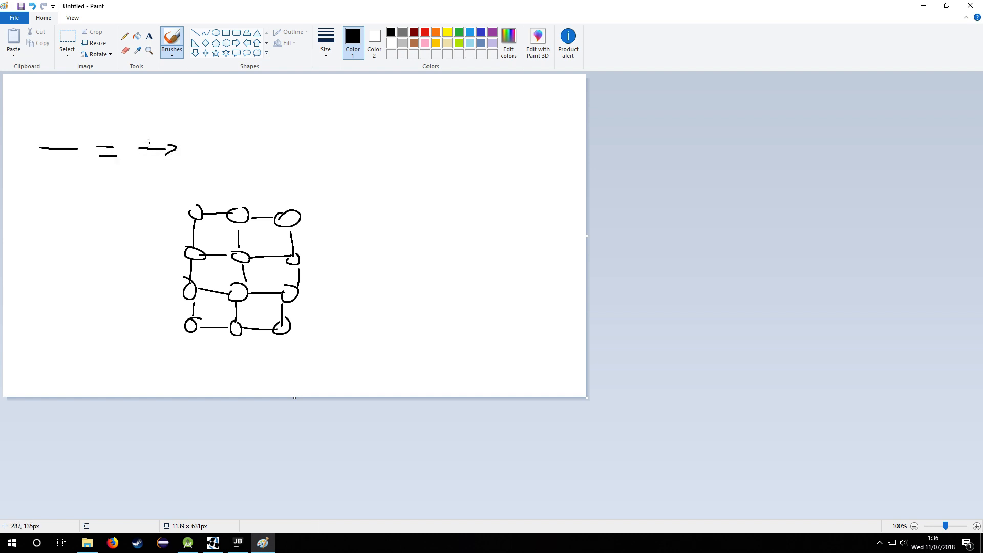
pyautogui.moveTo(141, 148); pyautogui.dragTo(129, 149)
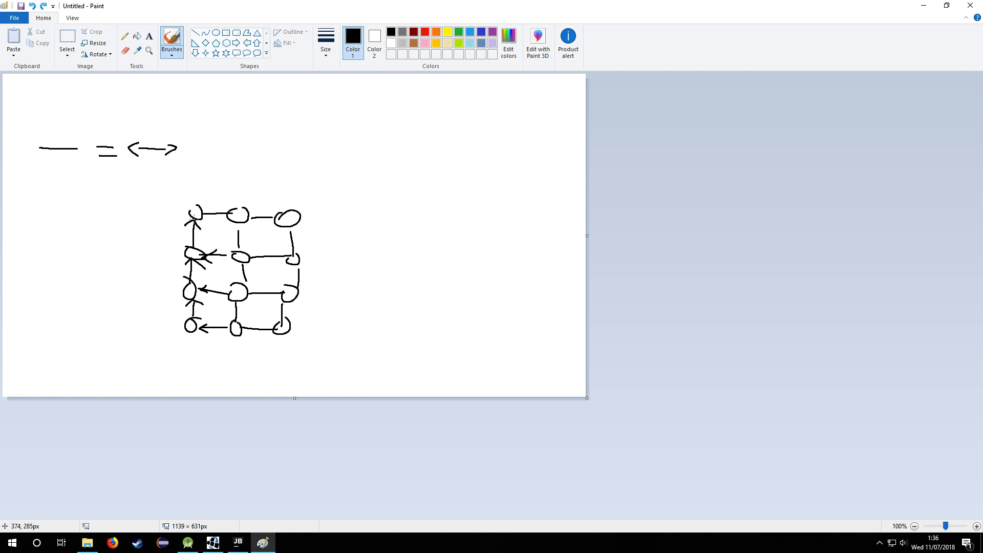
pyautogui.moveTo(321, 243)
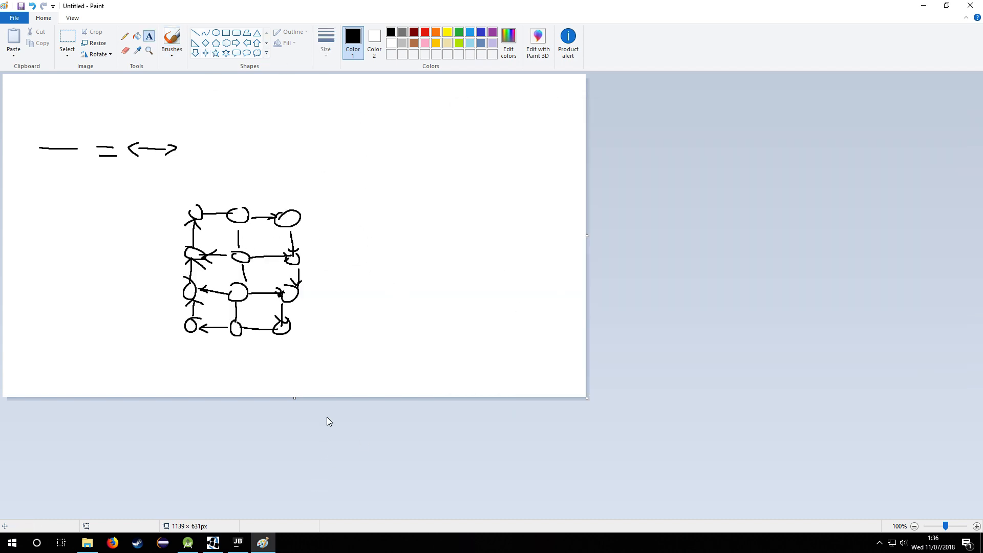
pyautogui.moveTo(312, 108); pyautogui.dragTo(510, 138)
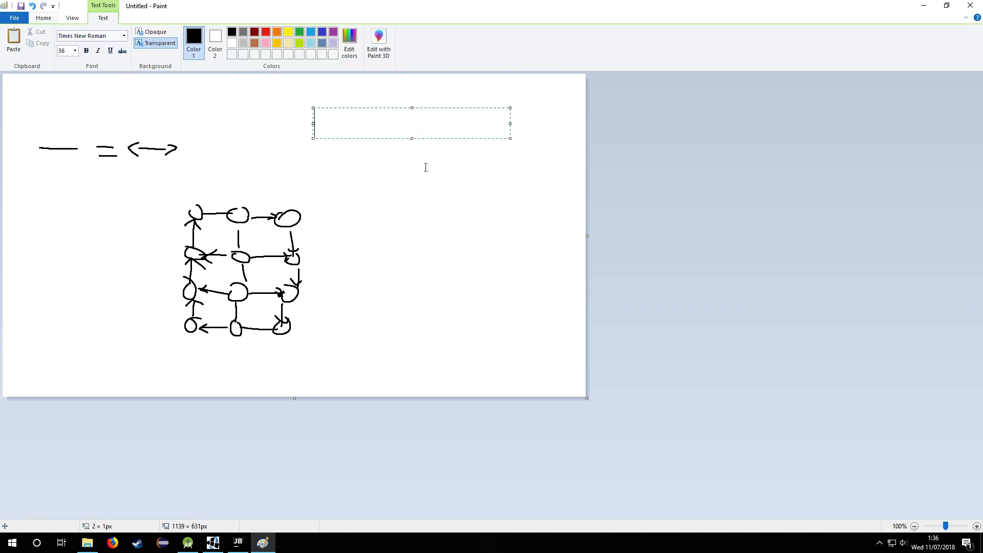
# Set the text size to 22 and enlarge the text box downward
pyautogui.click(73, 50)
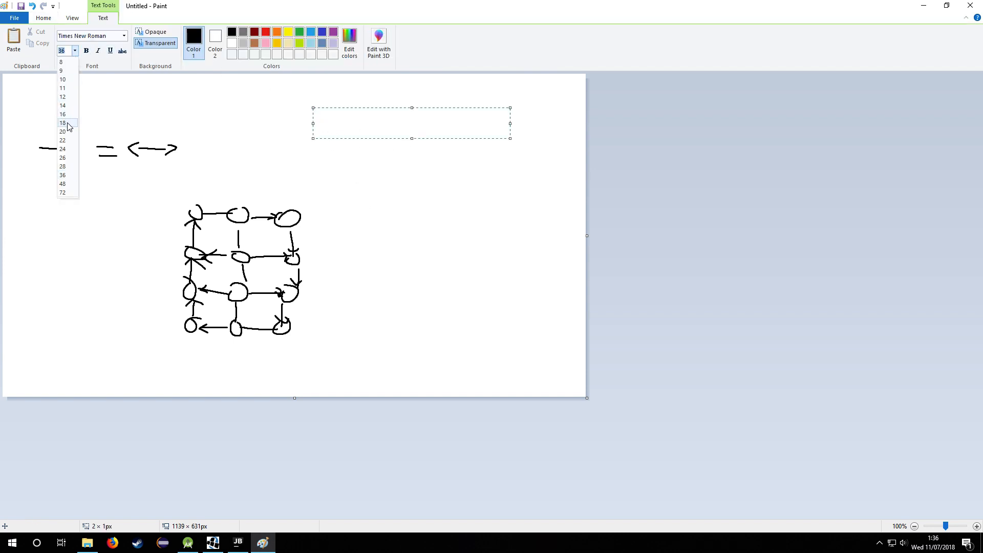
pyautogui.click(62, 140)
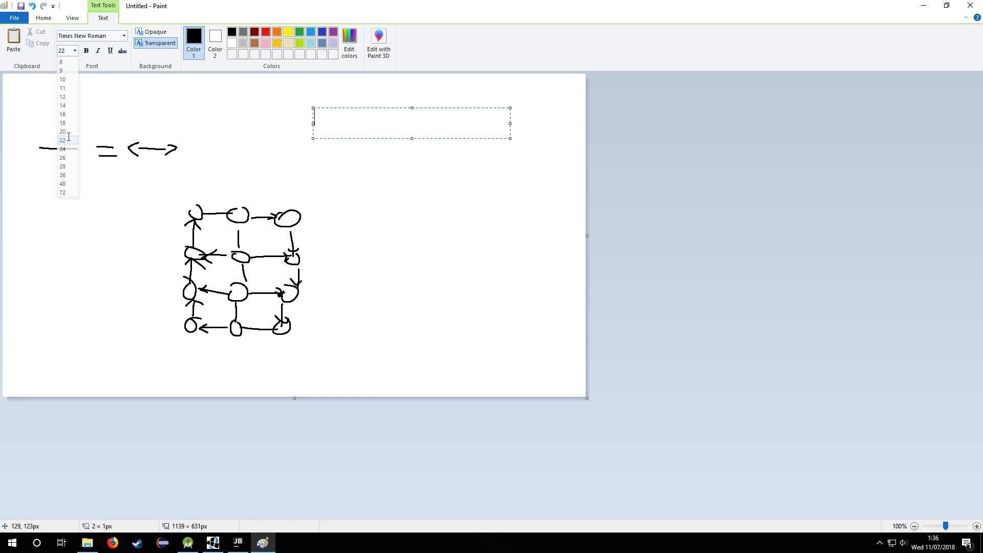
pyautogui.moveTo(411, 139); pyautogui.dragTo(412, 206)
pyautogui.write('visit every')
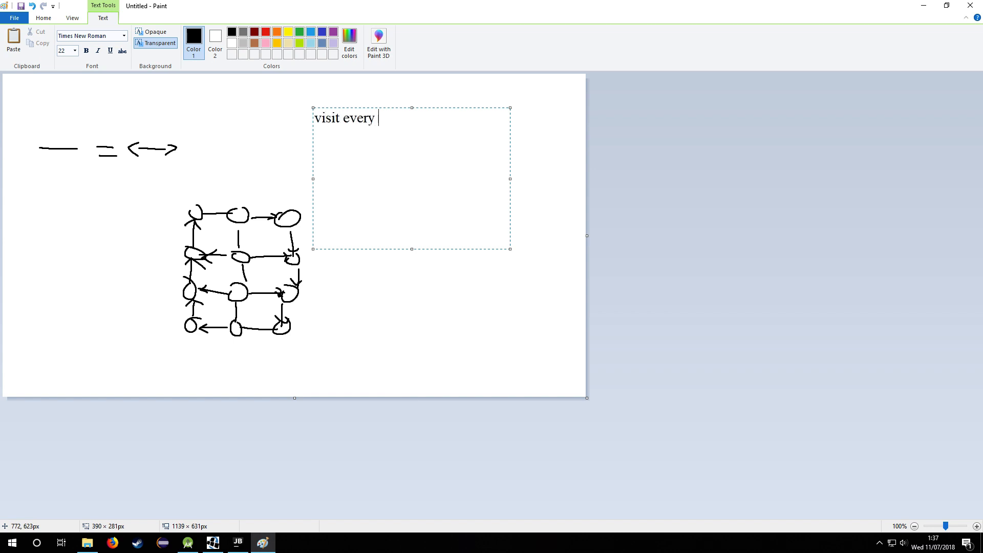
# Type the rules 'node at least once' and '- visit every node an odd number of times'
pyautogui.write('node at least once')
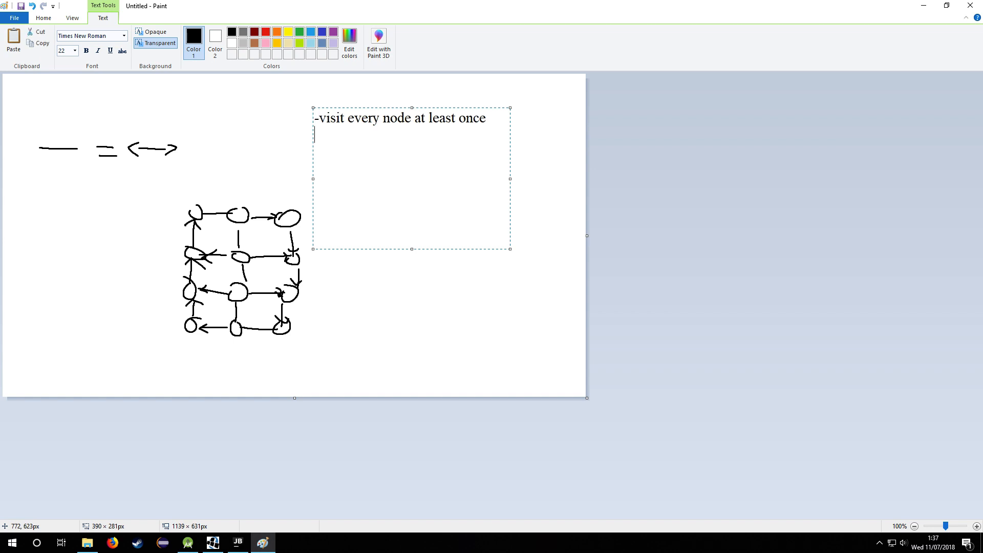
pyautogui.write('-')
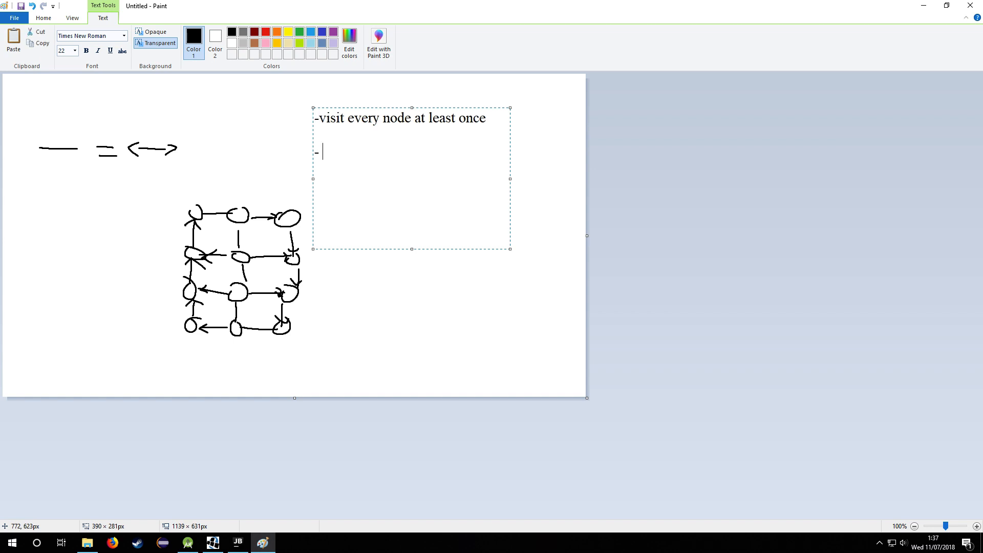
pyautogui.write('visit ev')
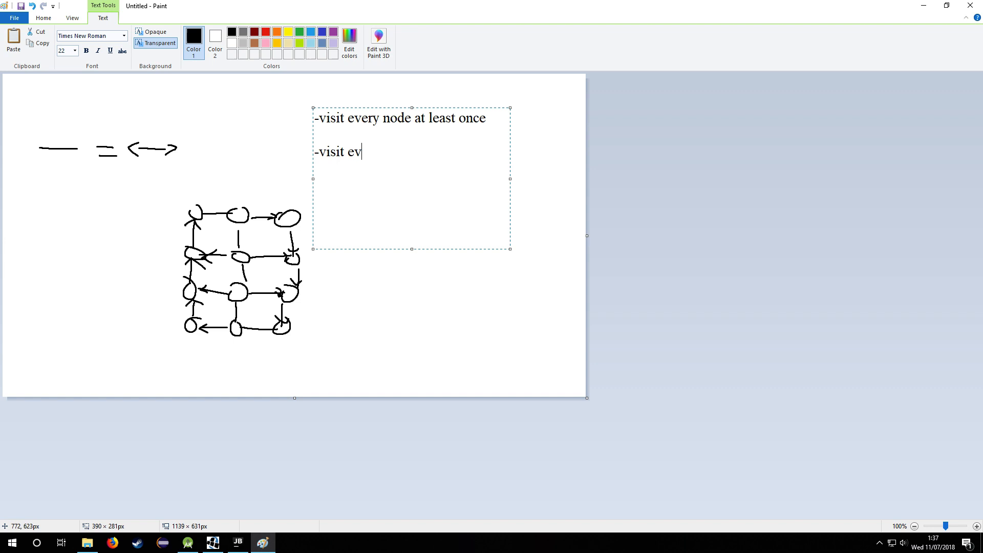
pyautogui.write('ery node an')
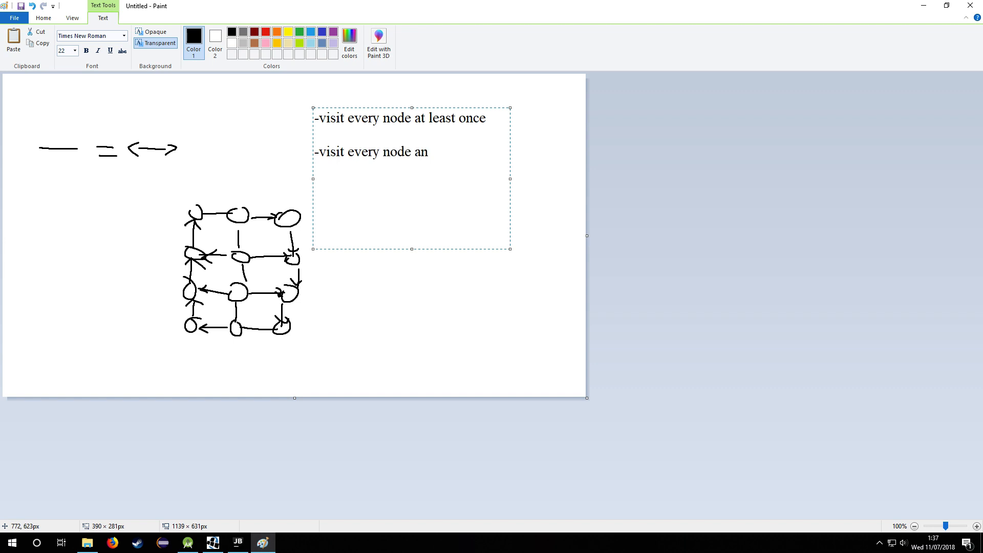
pyautogui.write('odd nu')
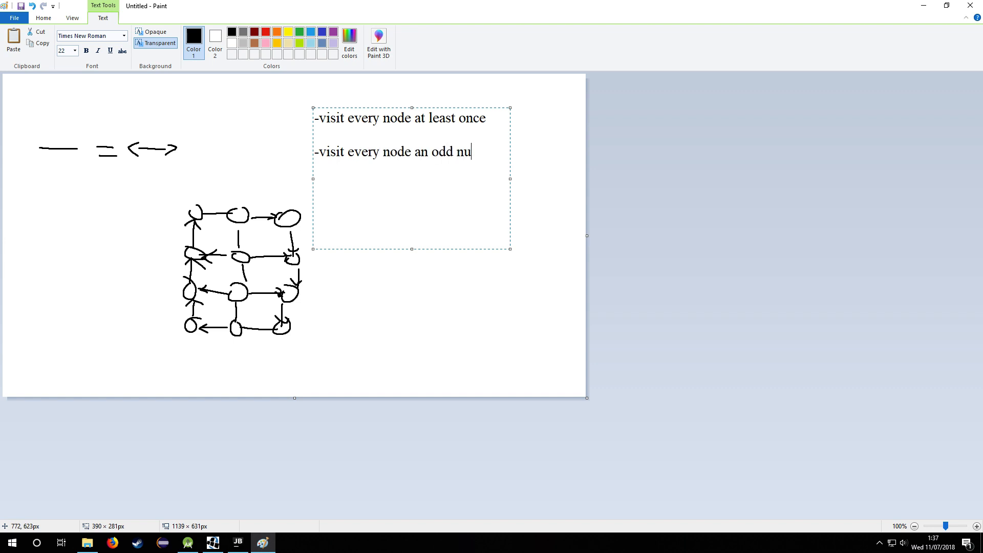
pyautogui.write('mber of times')
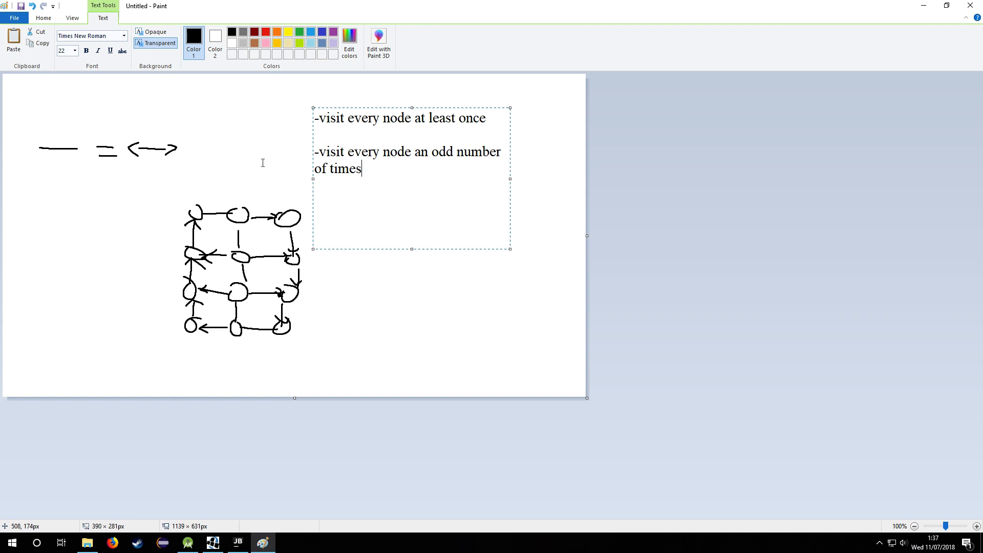
pyautogui.click(43, 17)
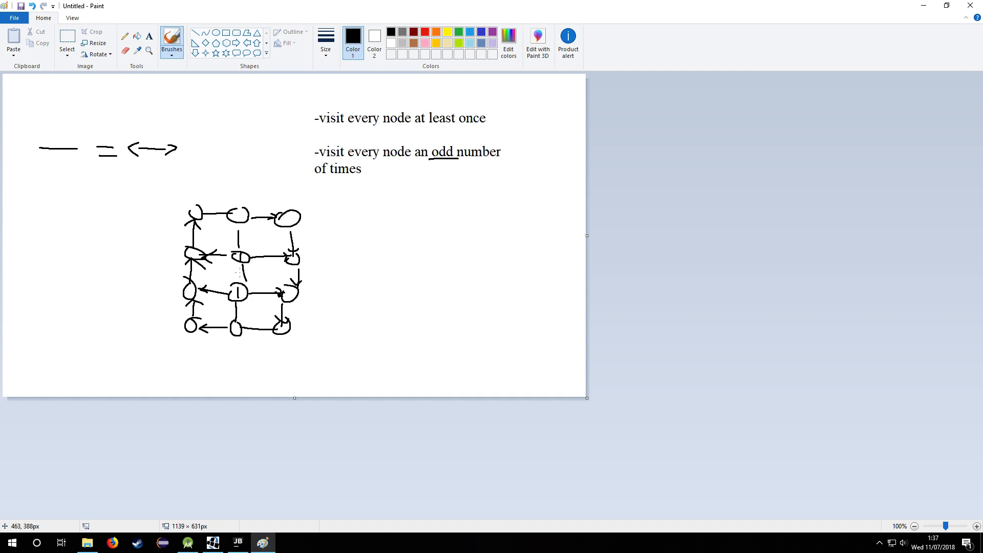
# Draw a brush line underlining the second rule beneath its text
pyautogui.moveTo(240, 257); pyautogui.dragTo(240, 289)
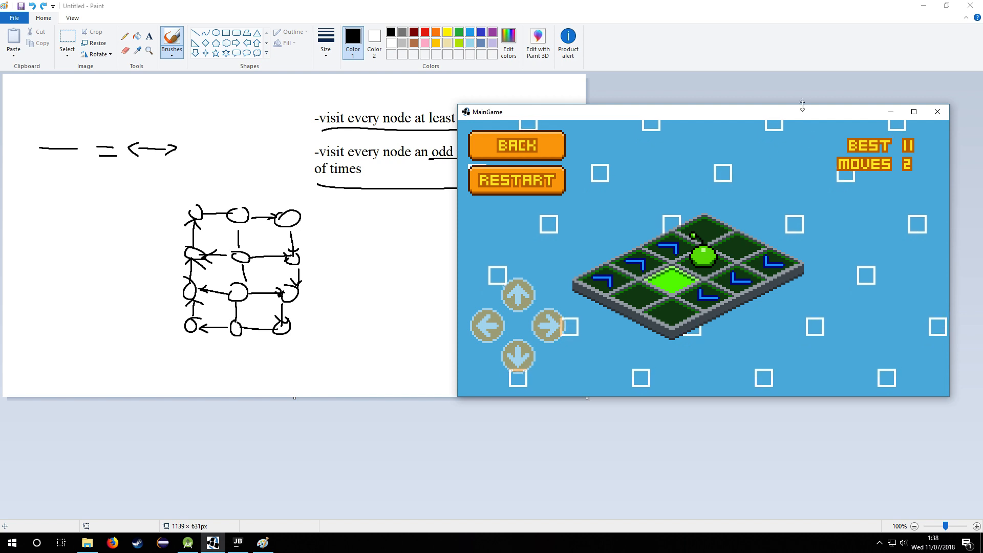
# Leave the level for Level Select and try opening locked level 16
pyautogui.click(515, 145)
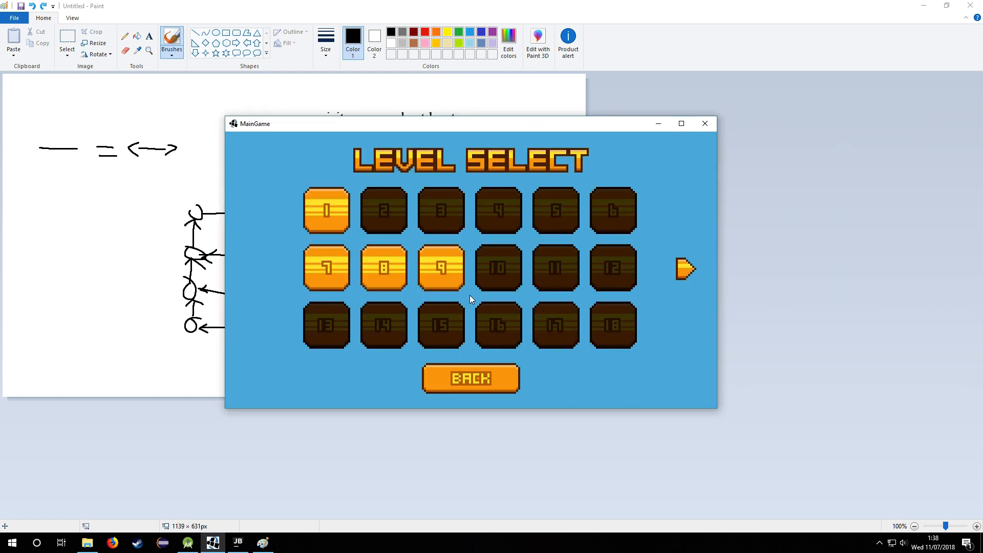
pyautogui.click(326, 210)
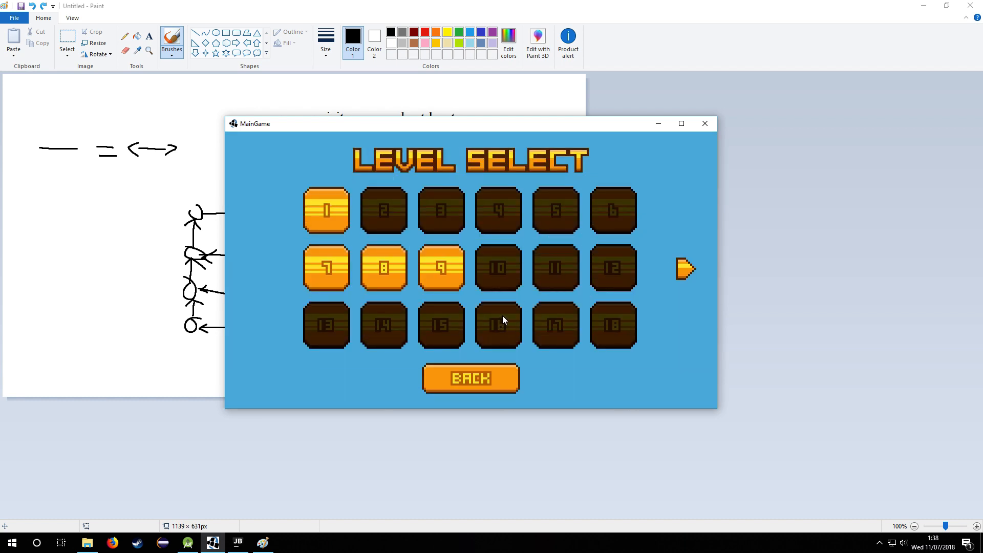
pyautogui.click(684, 268)
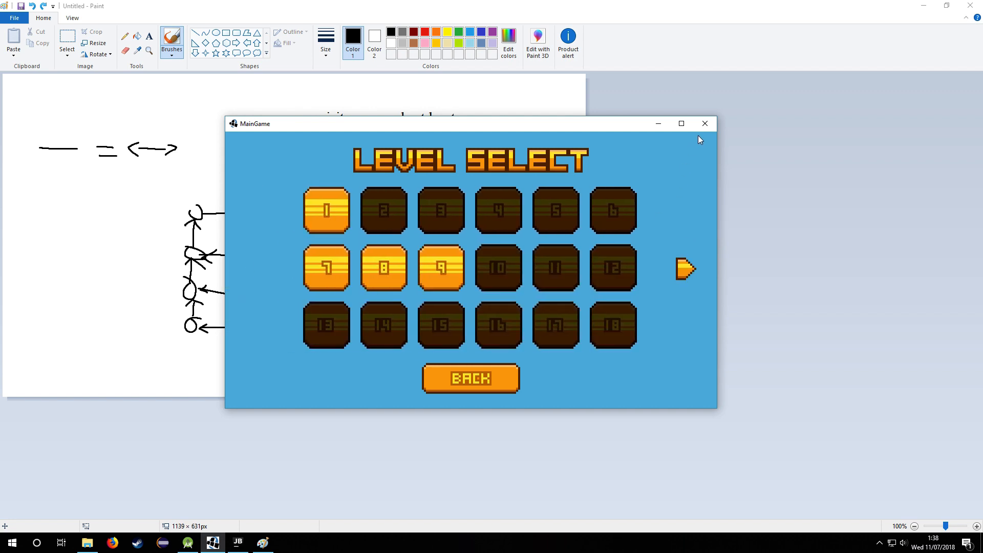
pyautogui.moveTo(696, 144)
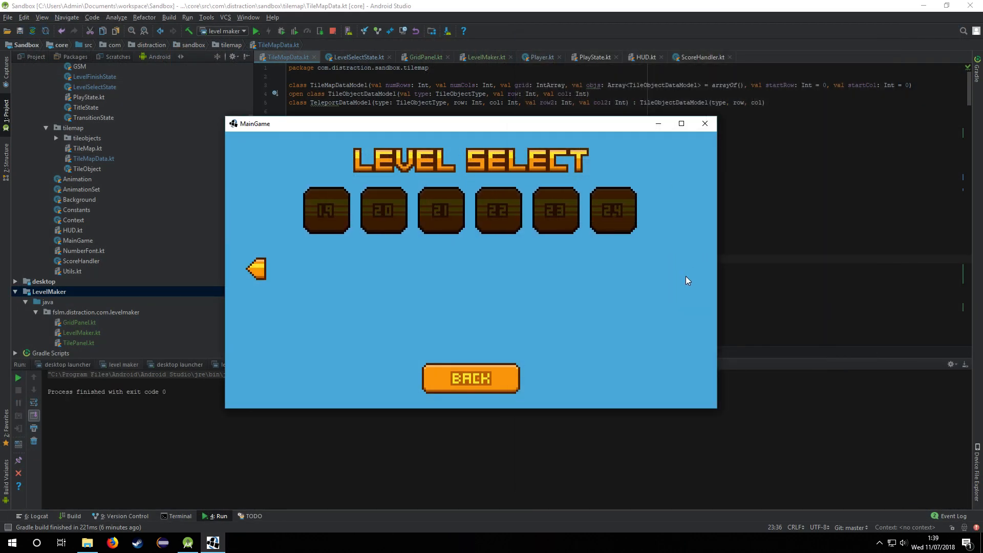
# Page the level select back to levels 1–18 with the left arrow
pyautogui.click(256, 268)
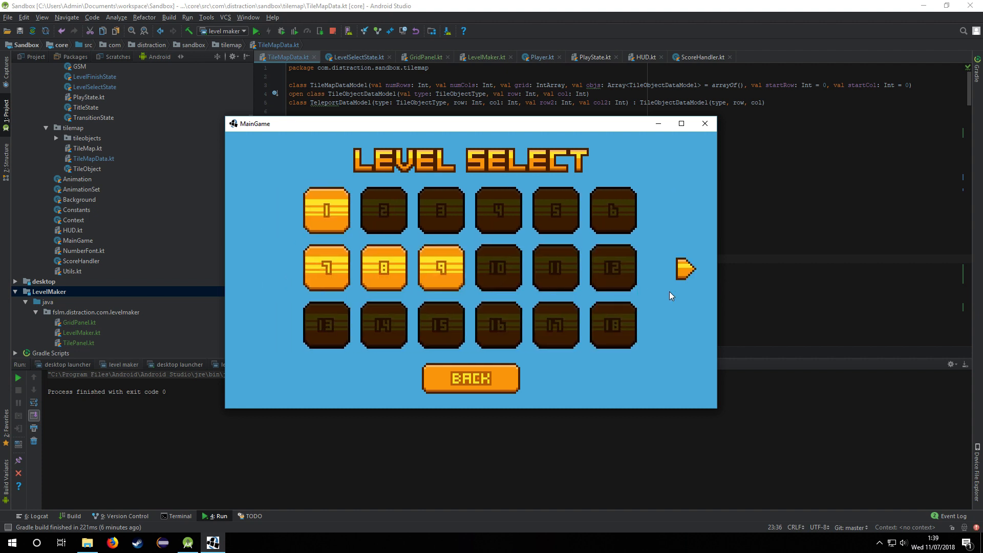
pyautogui.moveTo(754, 286)
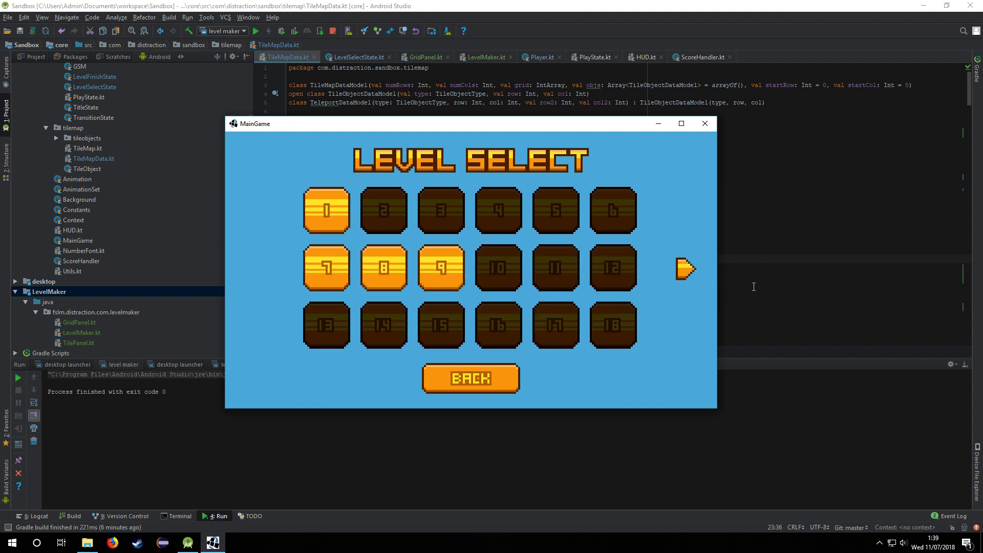
pyautogui.moveTo(717, 286)
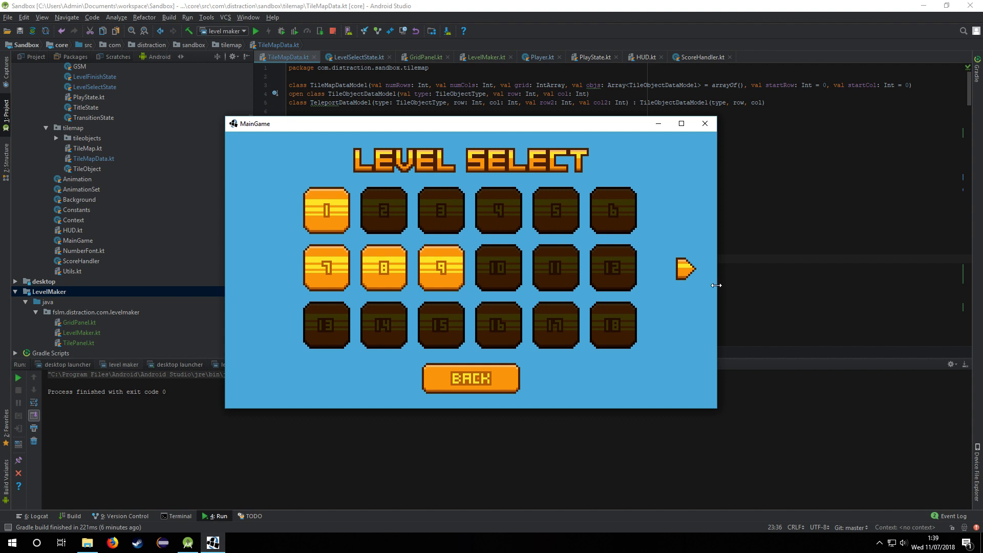